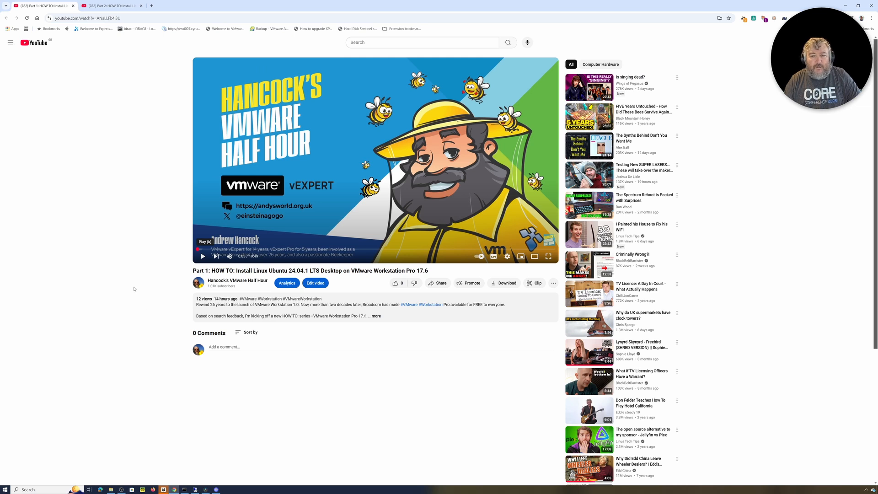
mouse_move(271, 299)
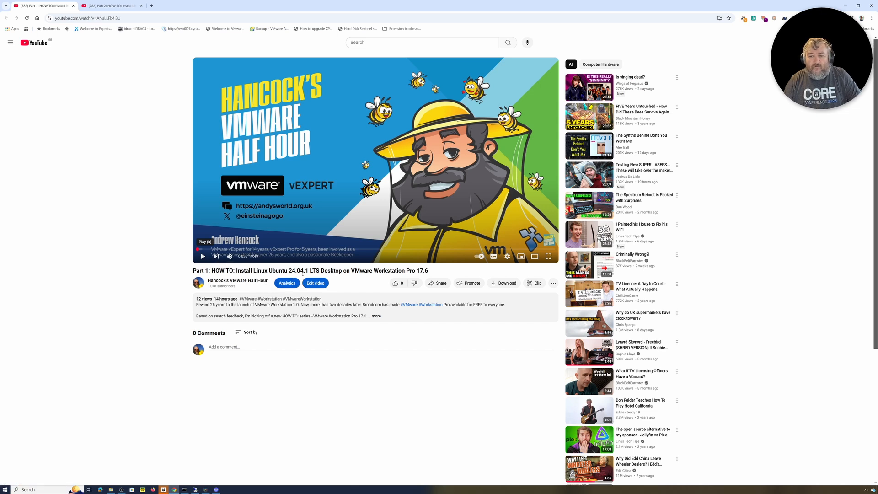
mouse_move(344, 286)
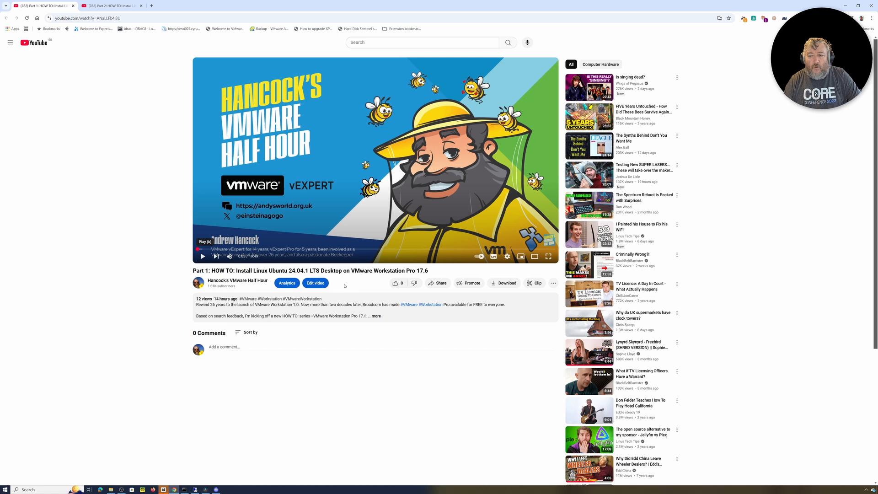
mouse_move(177, 212)
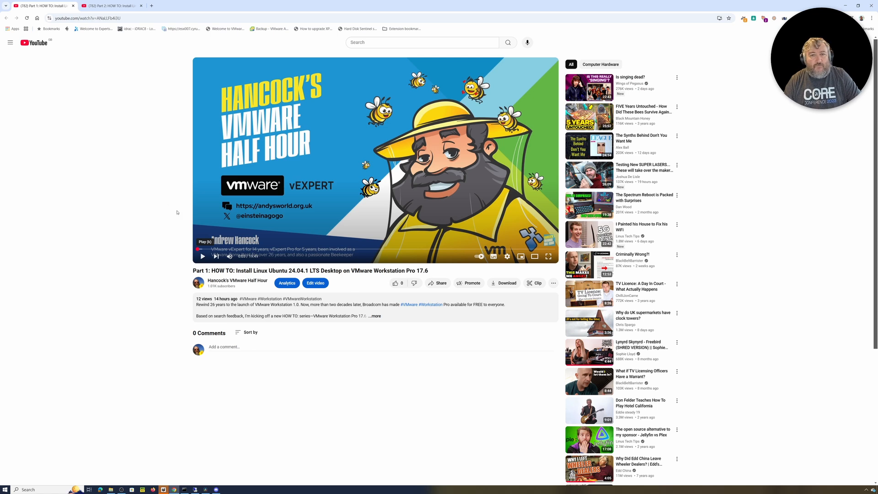
- Leave the YouTube tutorial tab for the VMware Workstation window showing the Fedora Linux 41 VM
left_click(112, 6)
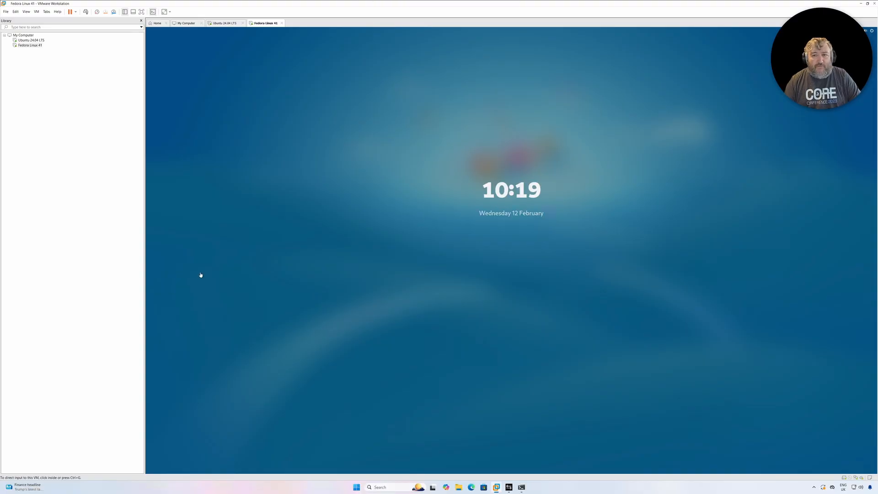
mouse_move(317, 145)
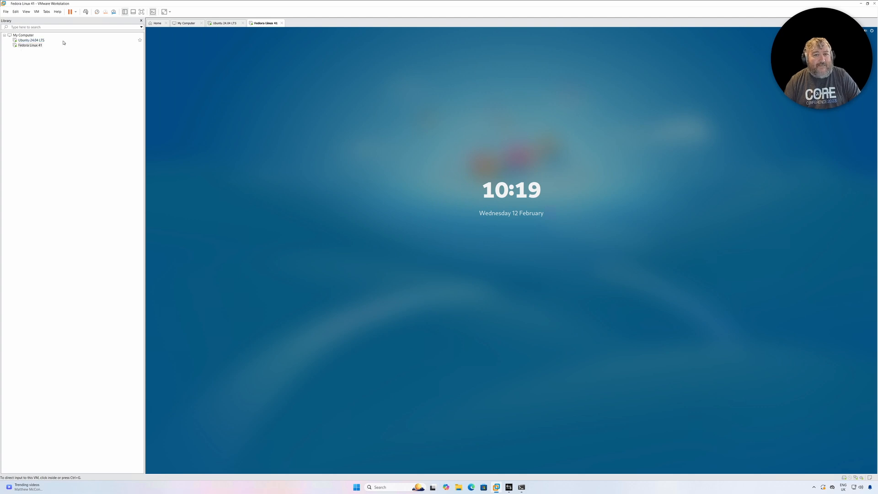
mouse_move(15, 93)
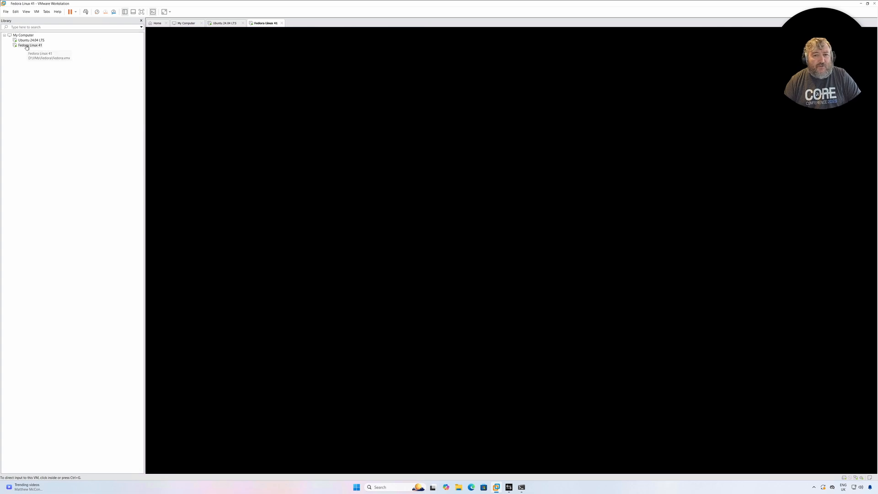
- Start a Typical new VM with the OS installed later, choosing Linux CentOS 8 64-bit
left_click(6, 11)
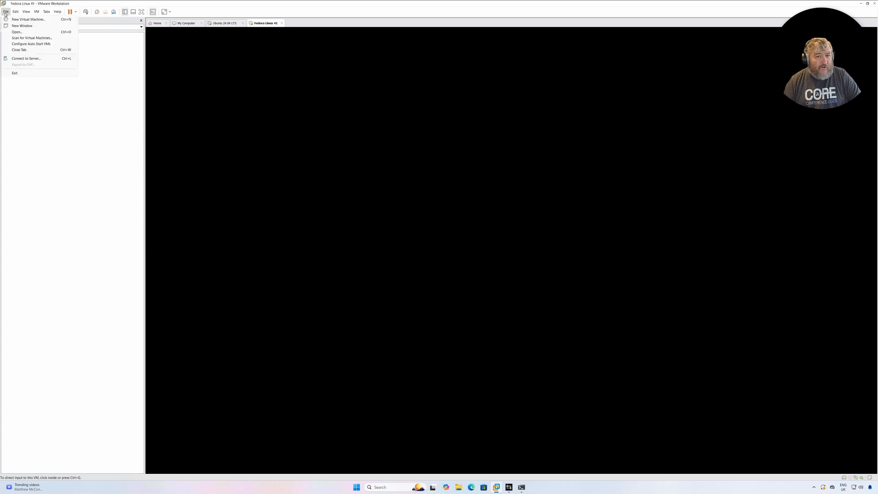
left_click(28, 19)
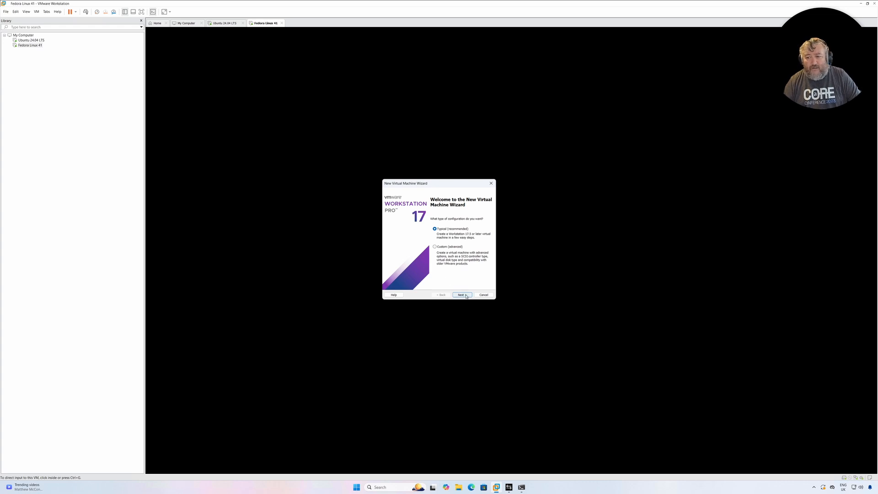
left_click(461, 295)
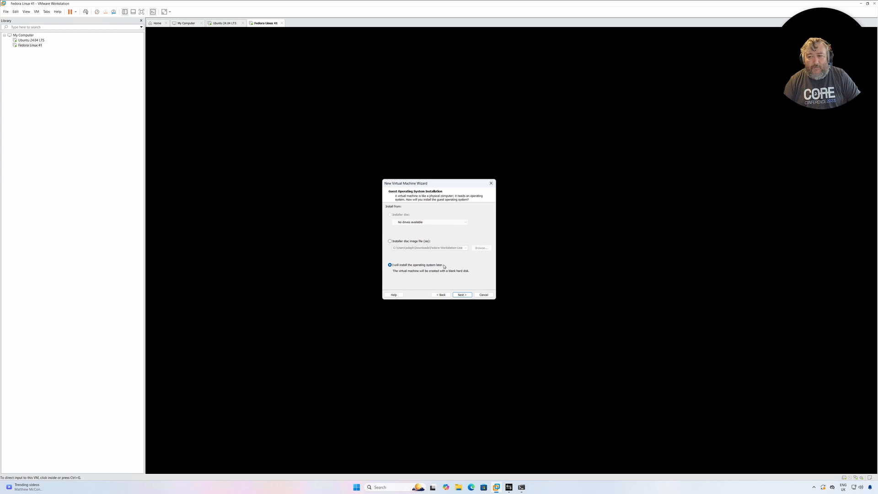
mouse_move(429, 261)
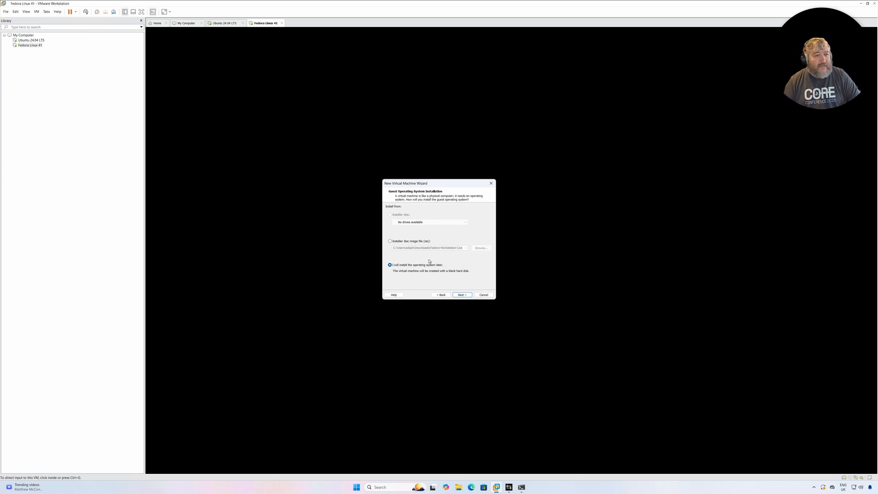
left_click(462, 294)
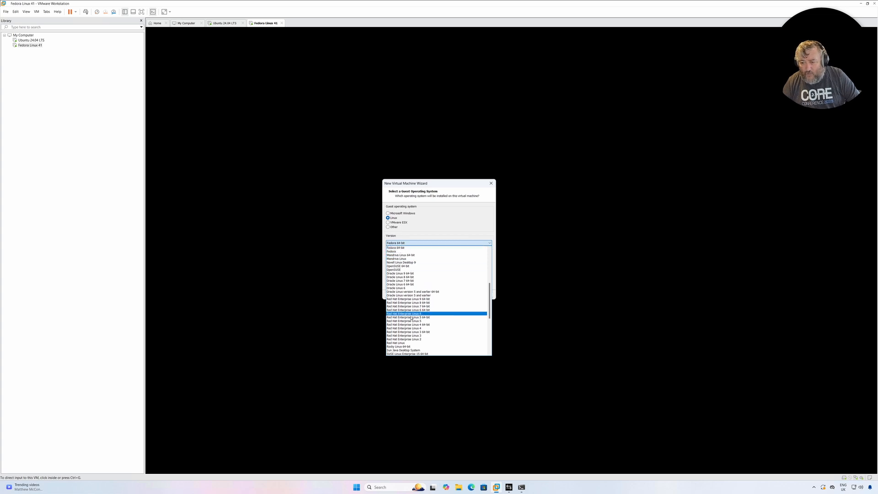
scroll("down", 3)
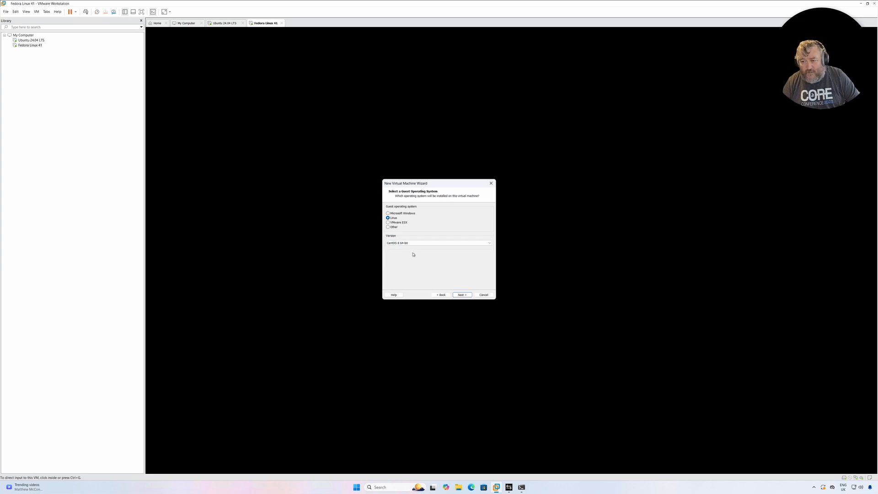
- Set the VM location to the VMs folder on drive D and name it CentOS
left_click(461, 294)
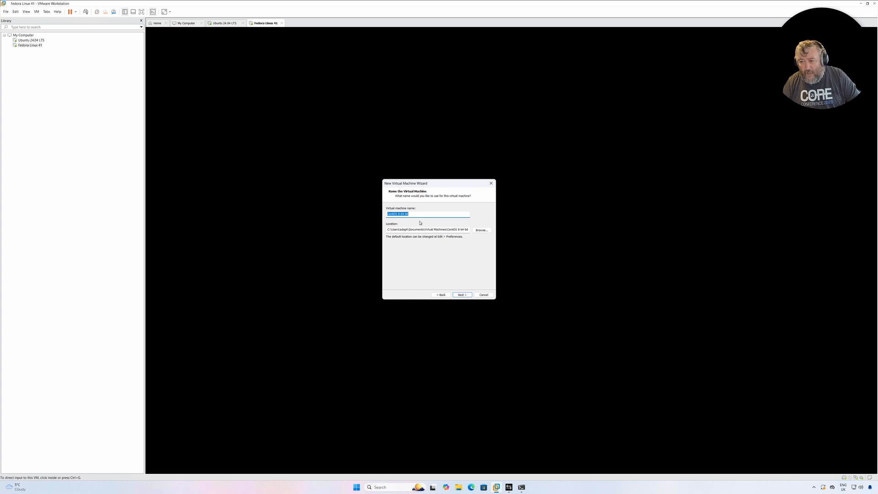
left_click(481, 230)
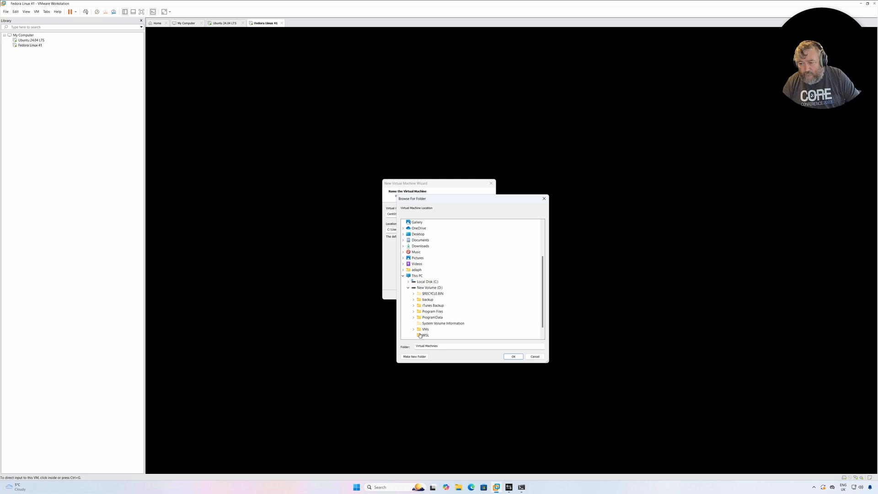
left_click(424, 330)
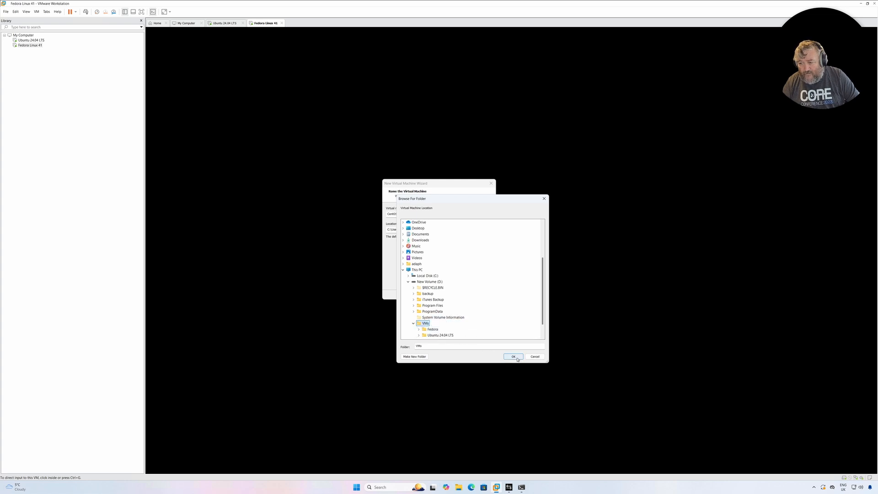
left_click(512, 356)
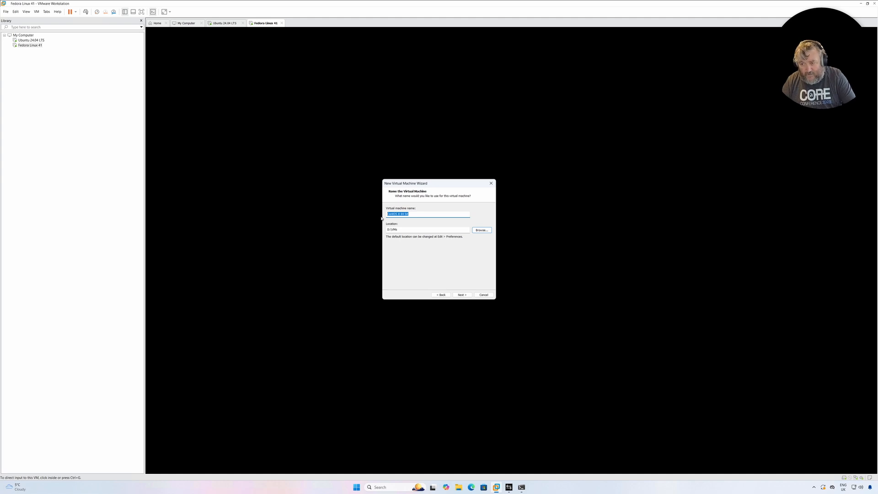
left_click(427, 230)
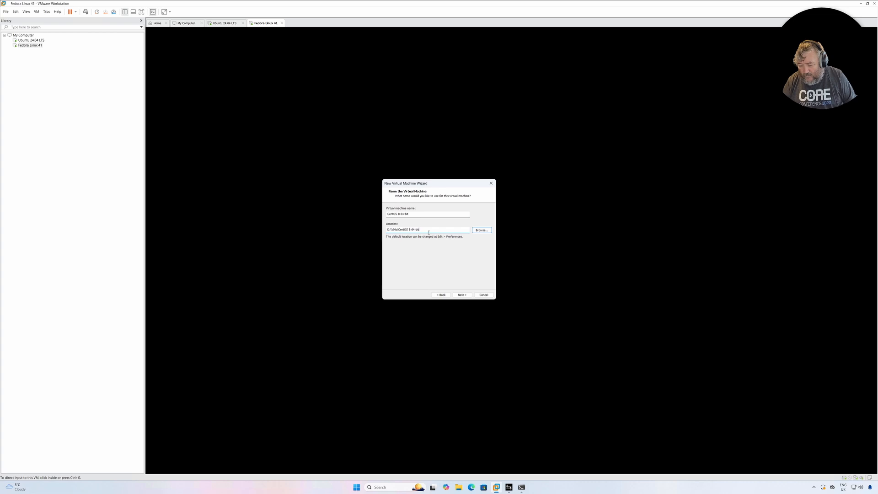
key("BackSpace")
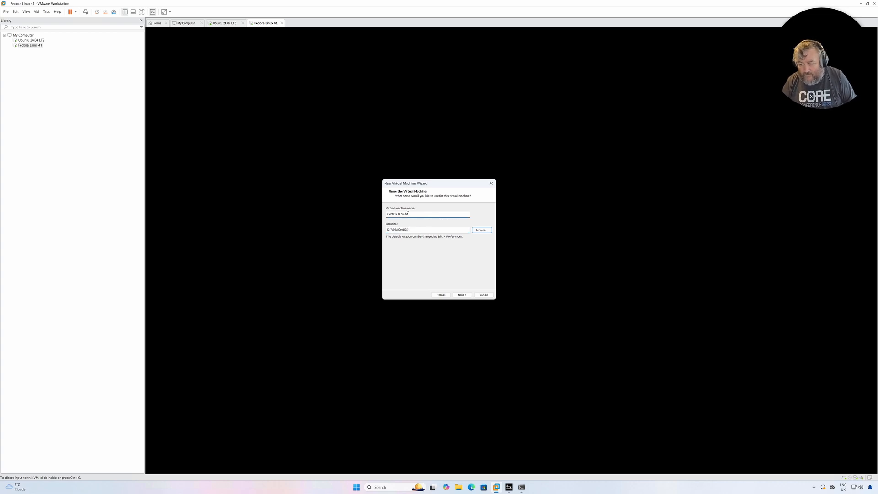
type("CentOS")
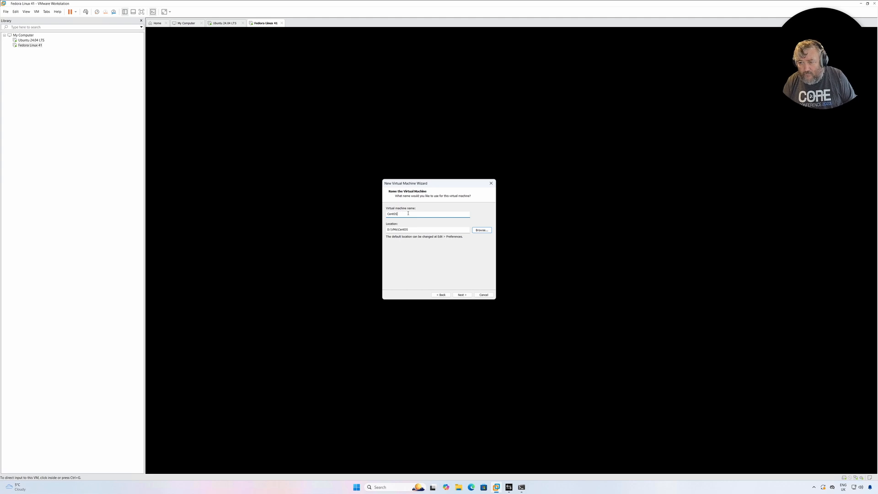
mouse_move(462, 294)
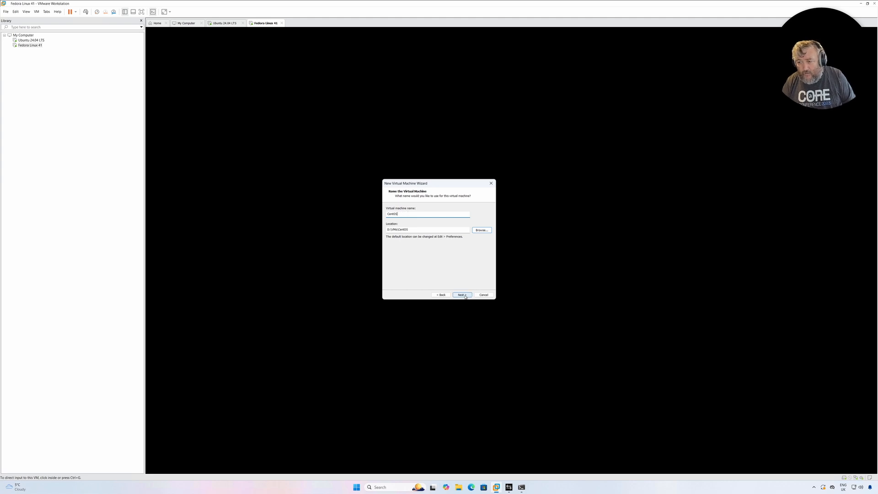
- Keep a 20 GB disk stored as a single file and reach the summary page
left_click(461, 294)
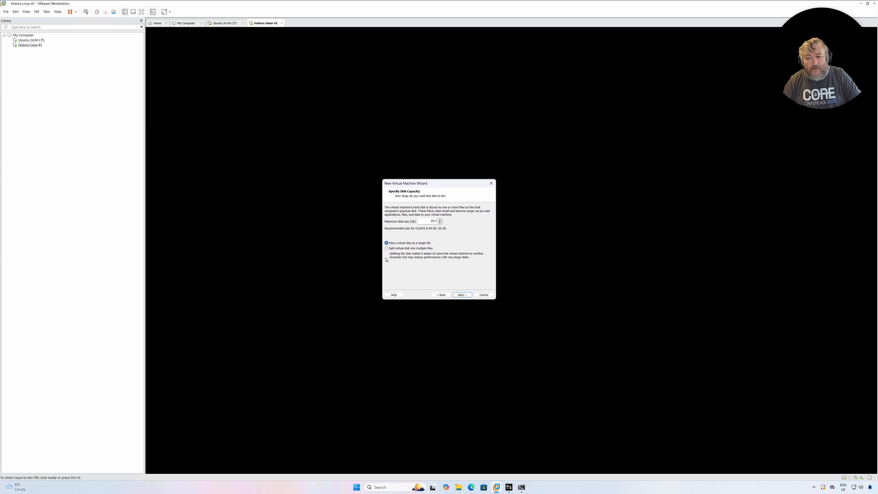
mouse_move(421, 271)
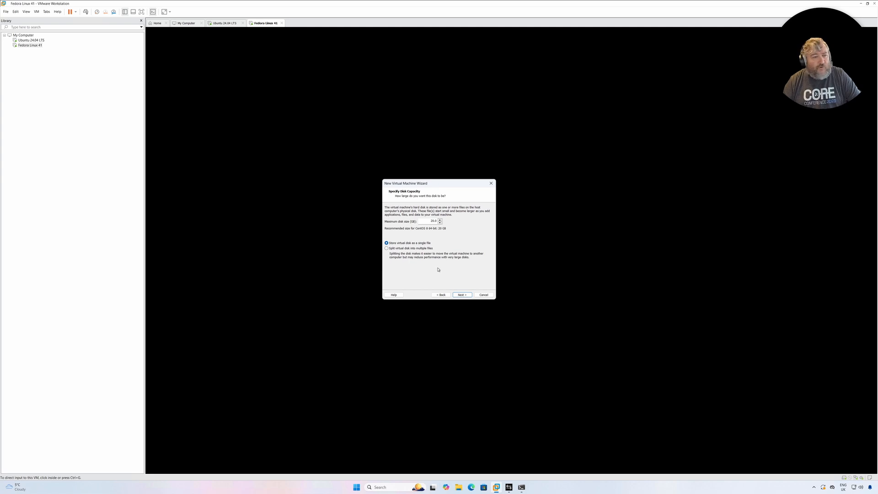
mouse_move(437, 269)
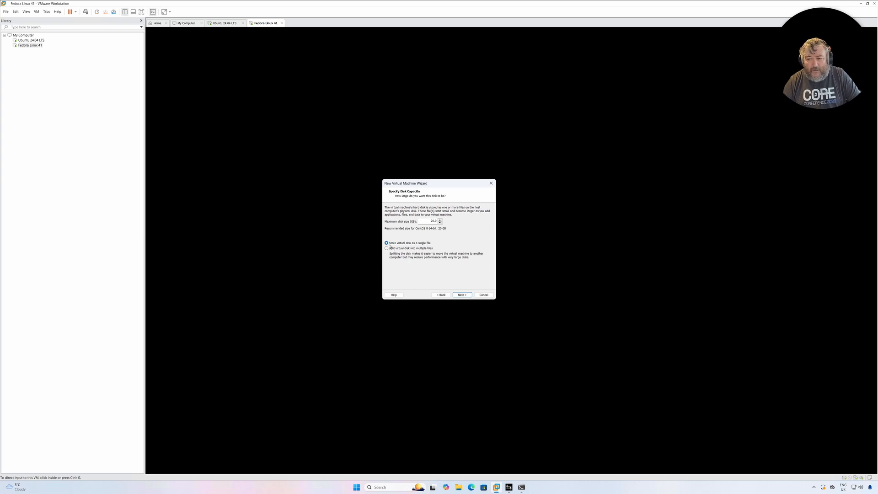
mouse_move(437, 249)
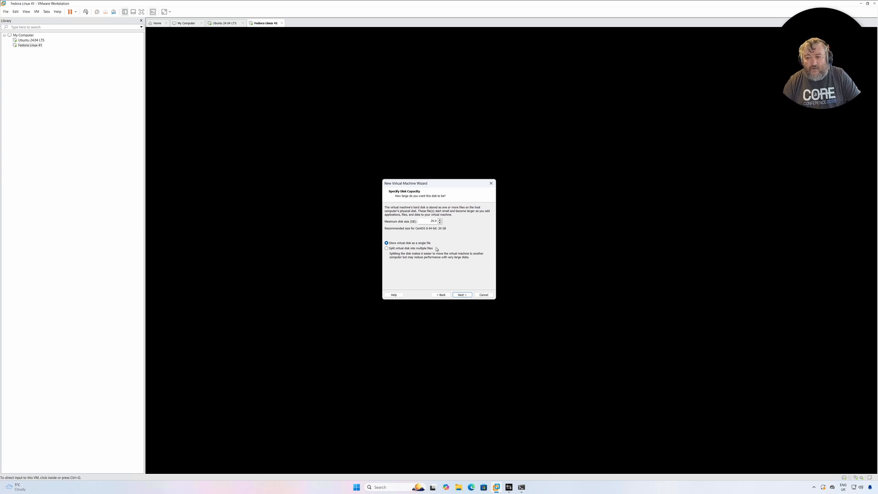
mouse_move(424, 266)
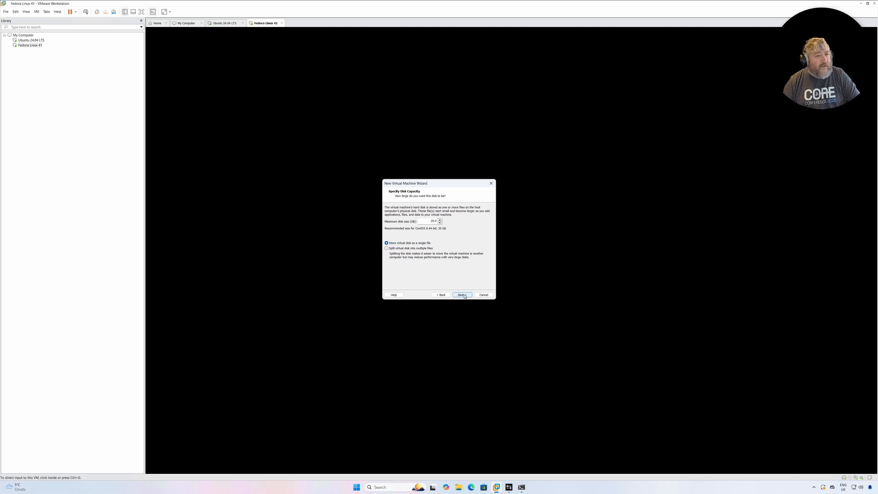
left_click(461, 295)
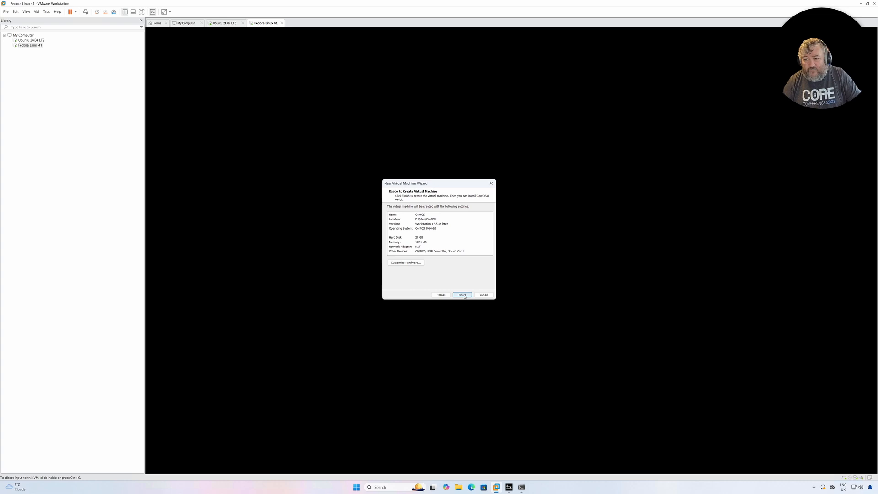
- Customize hardware so the CD/DVD drive uses the CentOS Stream 10 ISO image
left_click(406, 263)
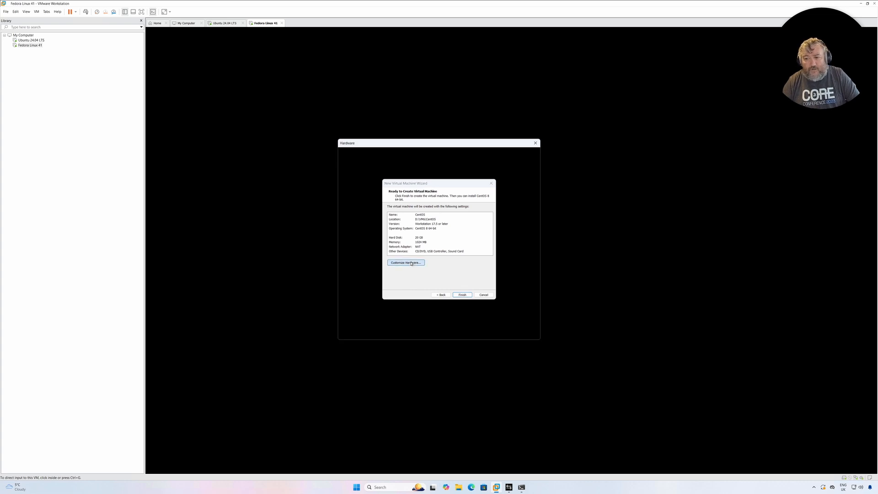
left_click(406, 263)
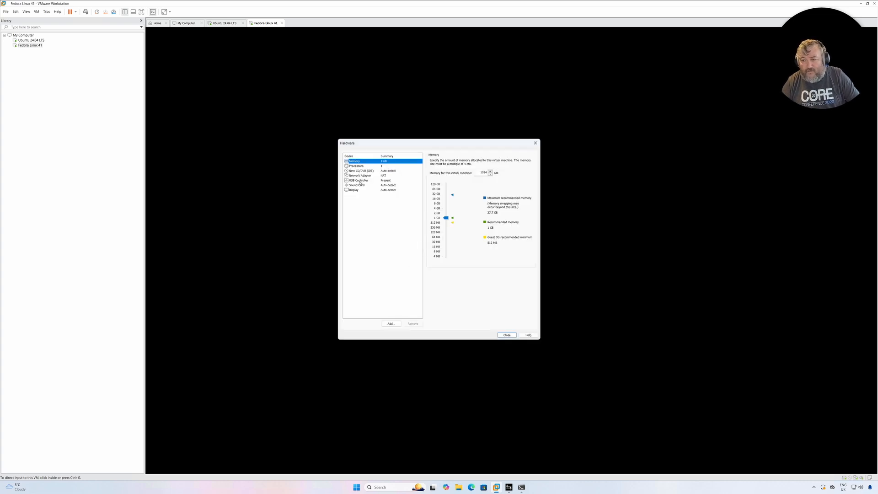
left_click(359, 170)
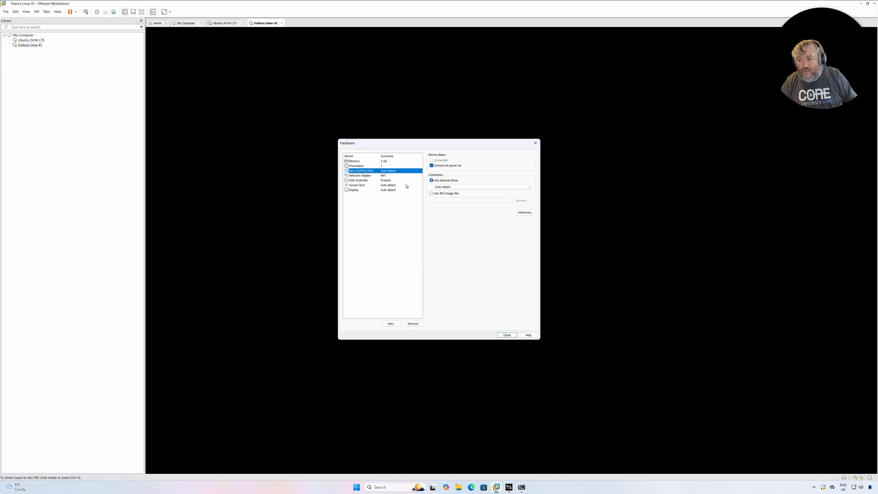
left_click(431, 193)
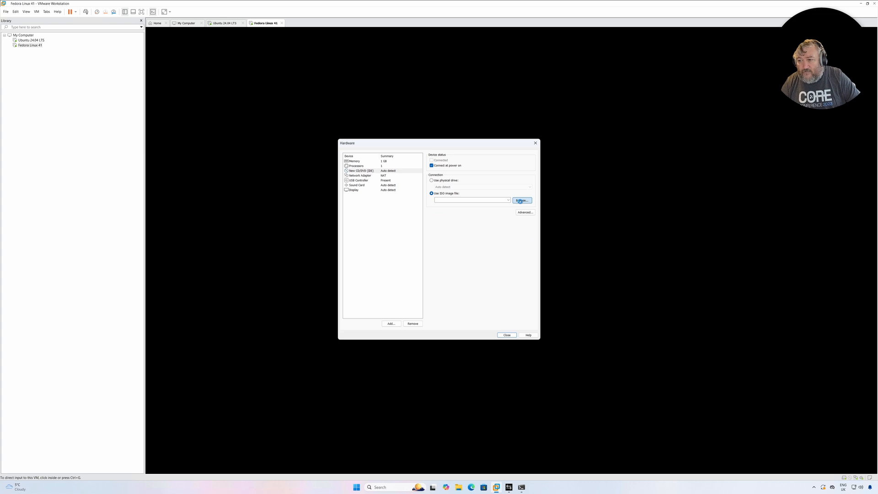
left_click(521, 200)
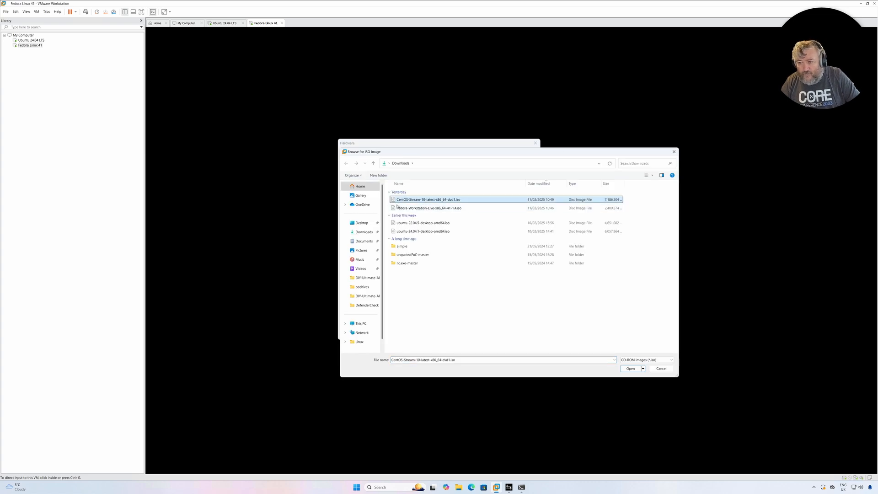
left_click(629, 368)
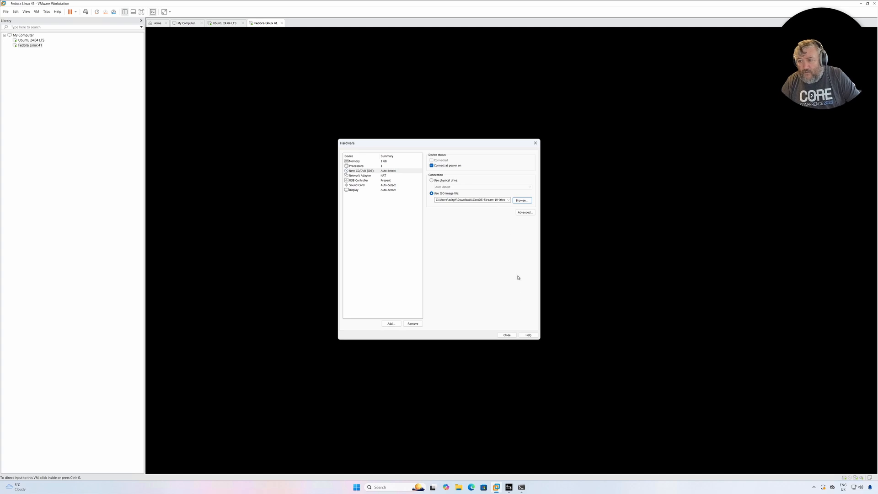
left_click(506, 335)
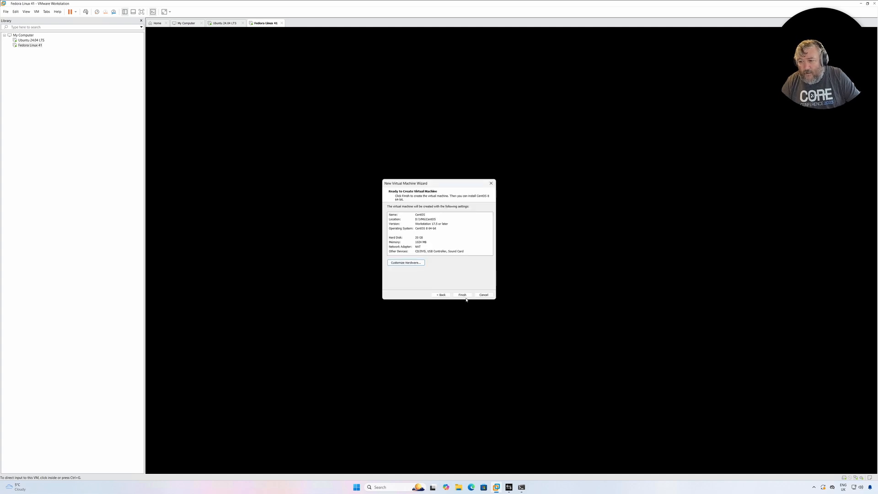
- Create the CentOS VM, open its settings and set memory to 4096 MB
left_click(462, 294)
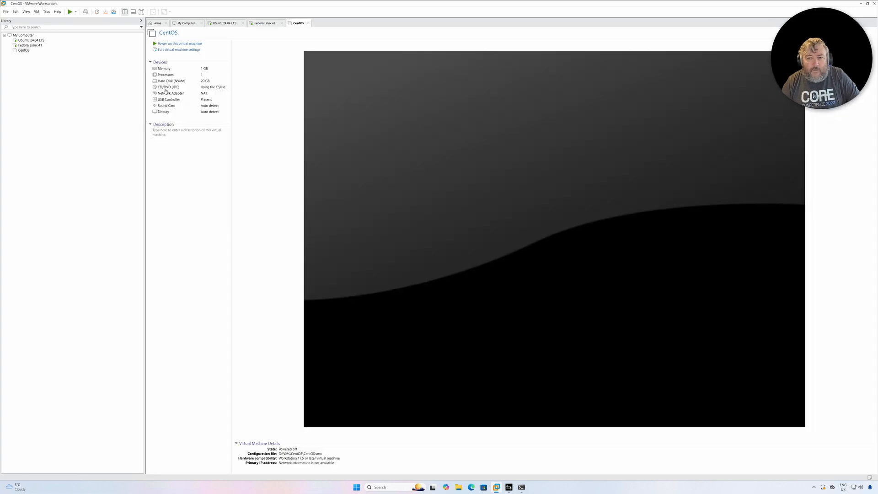
left_click(179, 50)
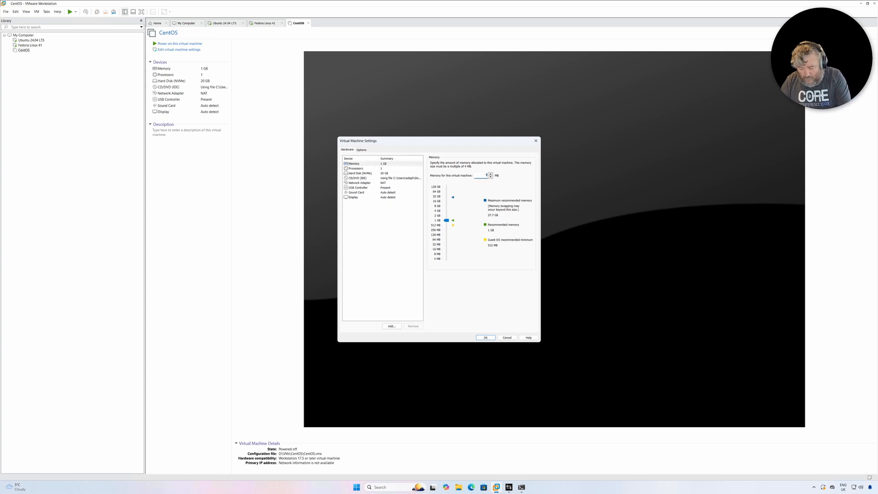
type("4096")
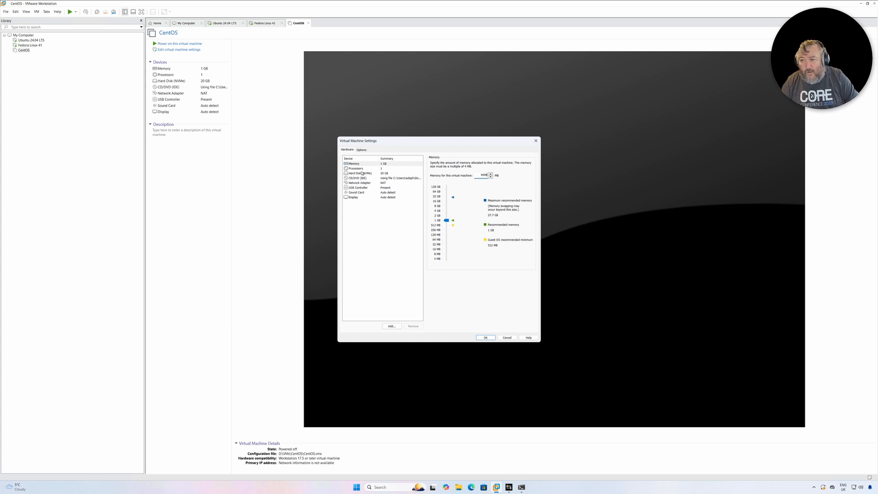
- Set 2 processors with two cores each and apply the settings
left_click(356, 168)
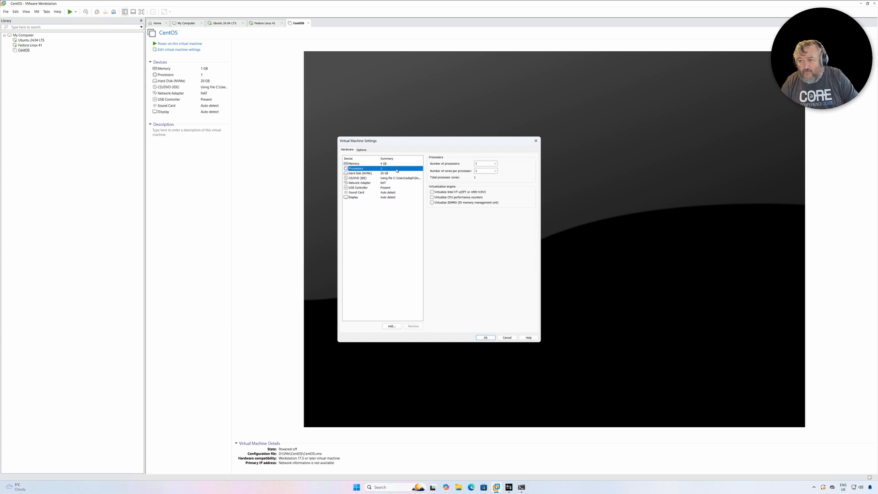
left_click(495, 171)
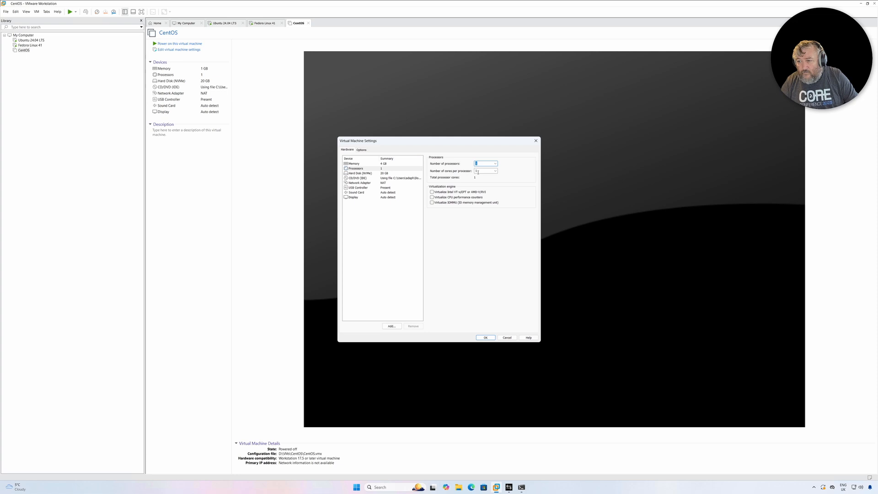
left_click(495, 171)
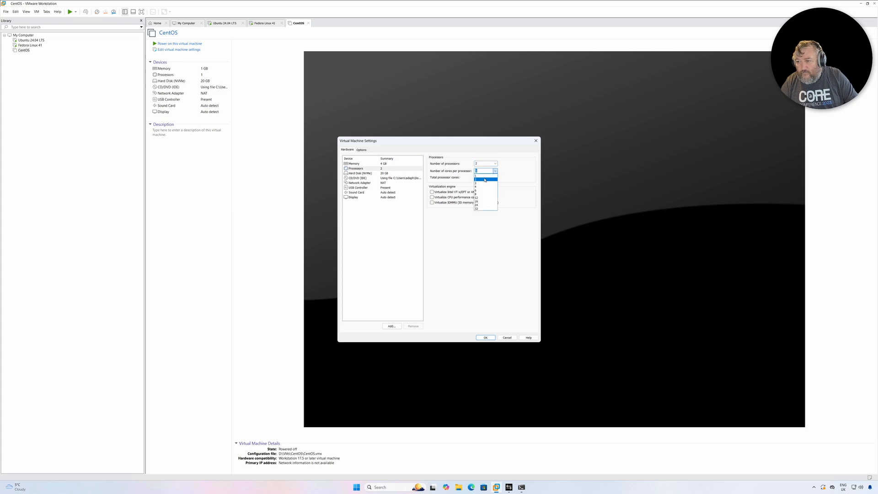
left_click(477, 171)
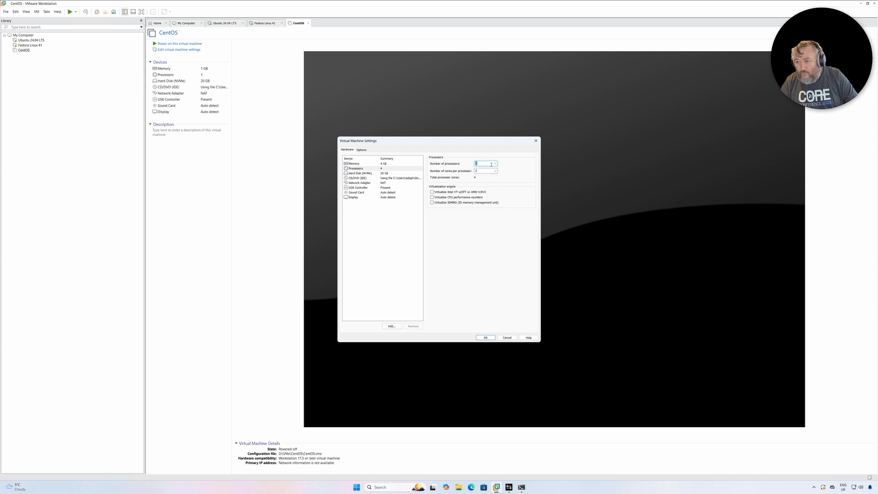
left_click(495, 163)
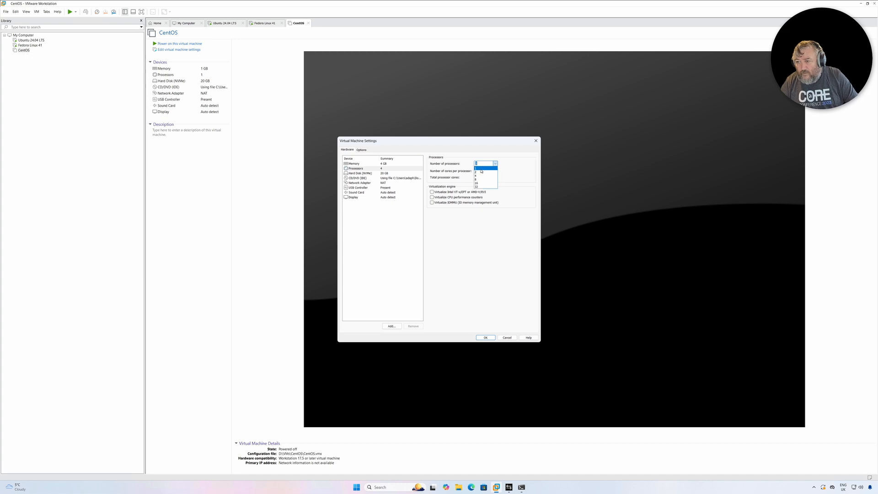
left_click(477, 168)
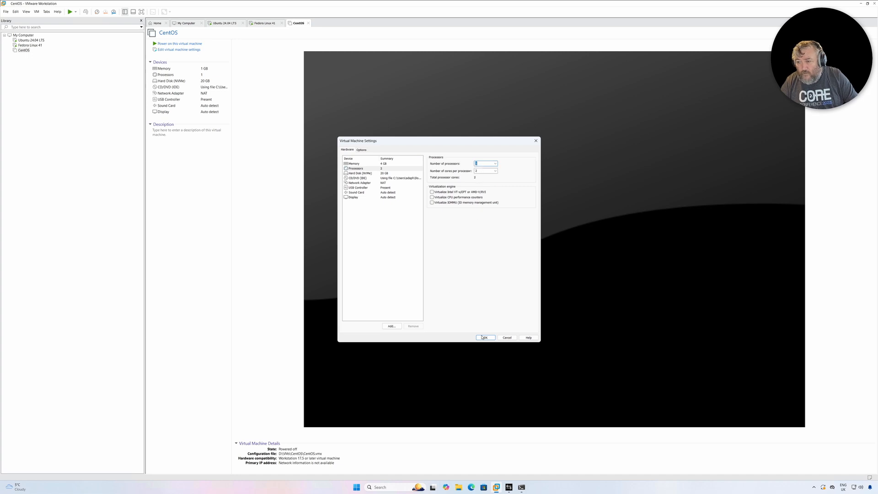
left_click(485, 337)
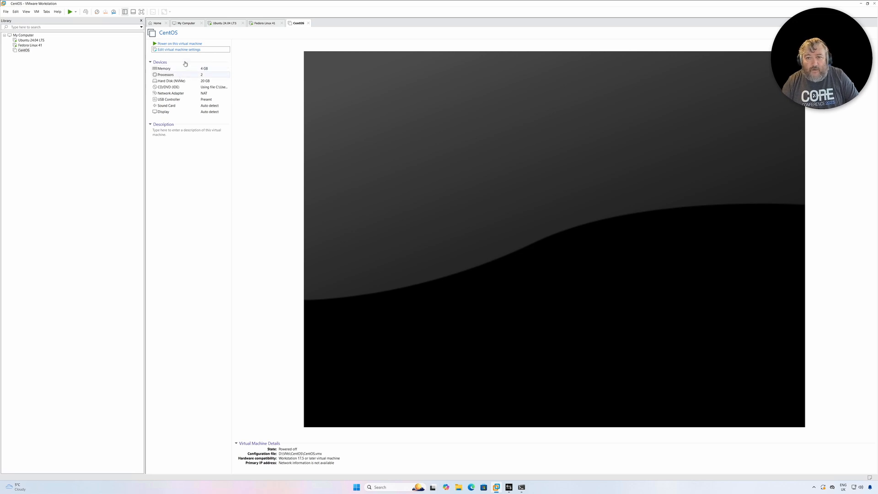
- Power on the CentOS VM and dismiss the side-channel mitigations notice
left_click(179, 43)
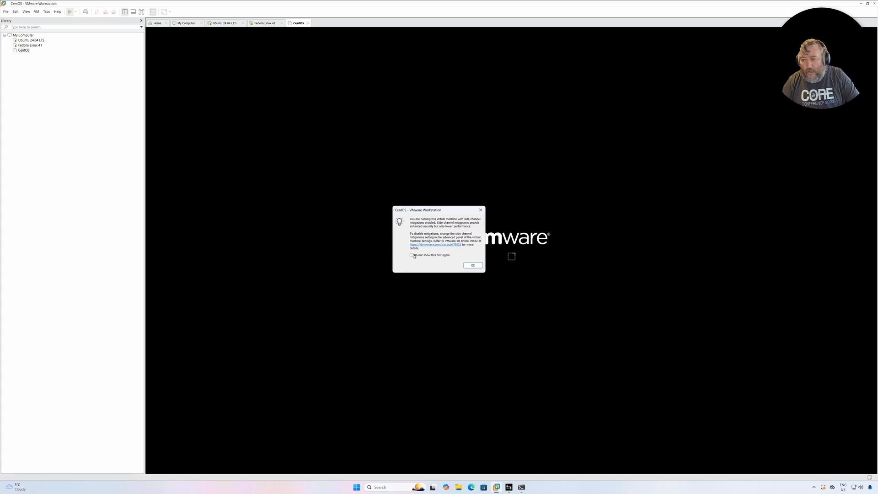
left_click(472, 264)
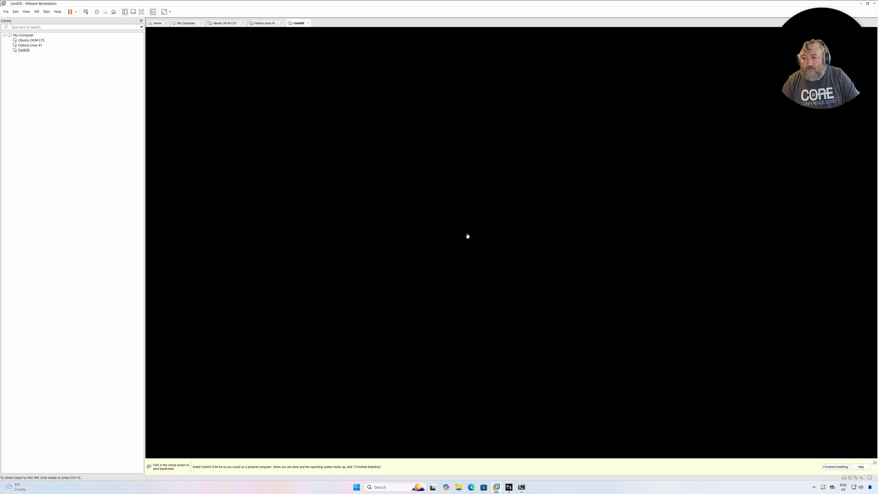
- In the GRUB menu, boot 'Test this media & install CentOS Stream 10'
left_click(468, 235)
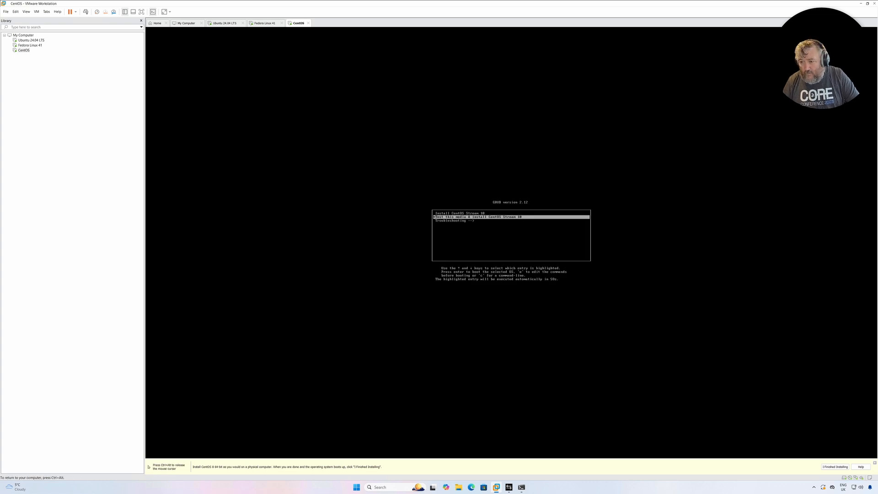
key("Down")
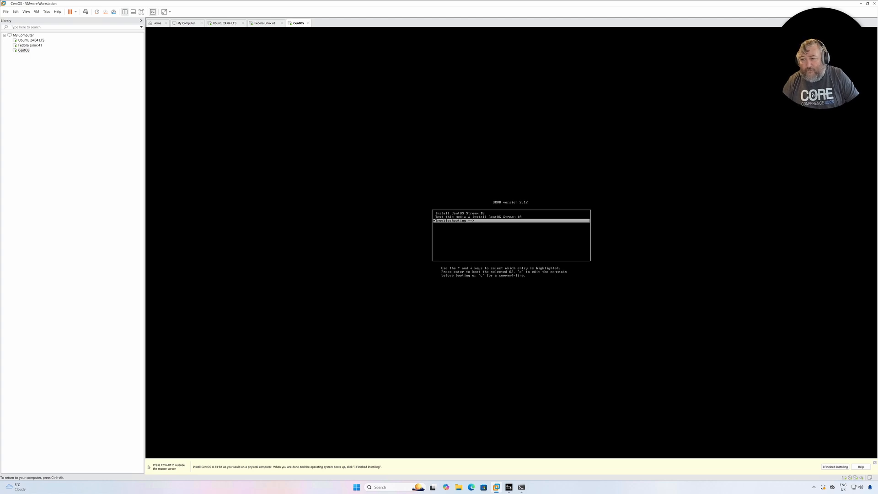
key("Up")
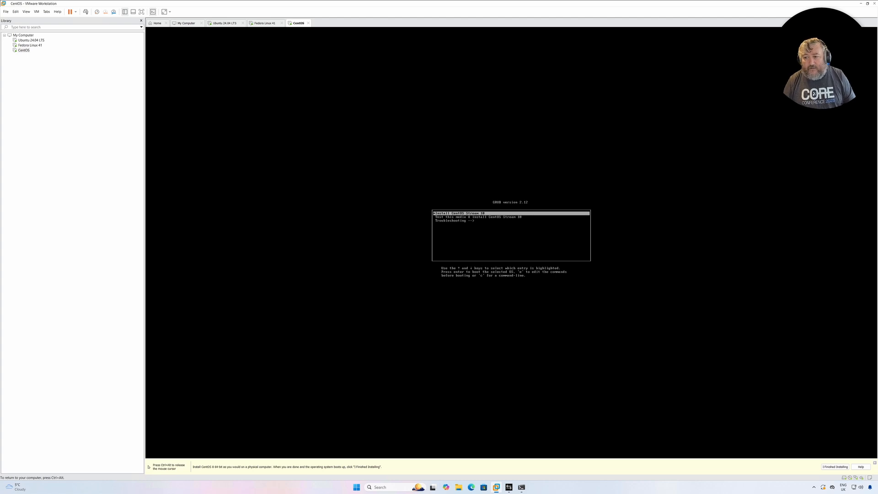
key("Down")
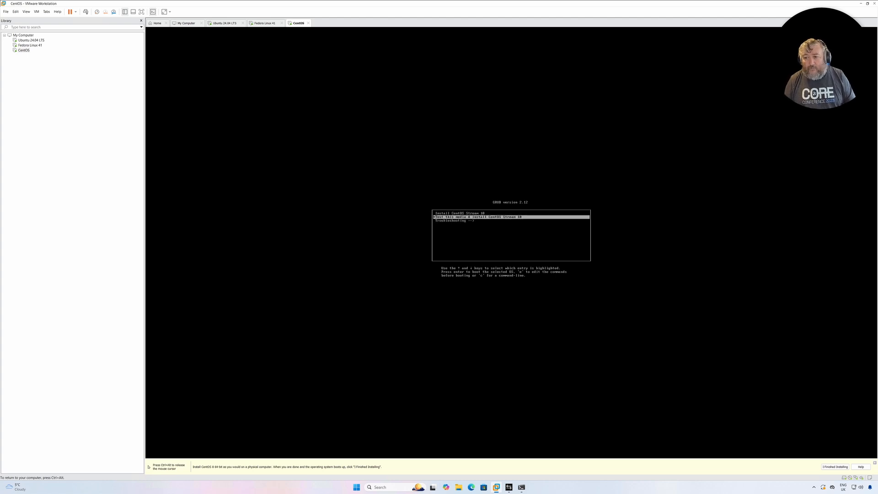
key("Up")
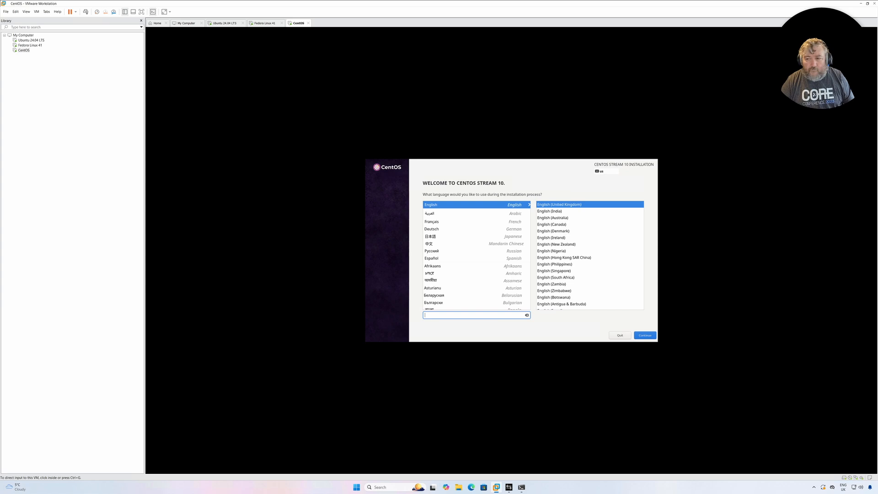
mouse_move(288, 284)
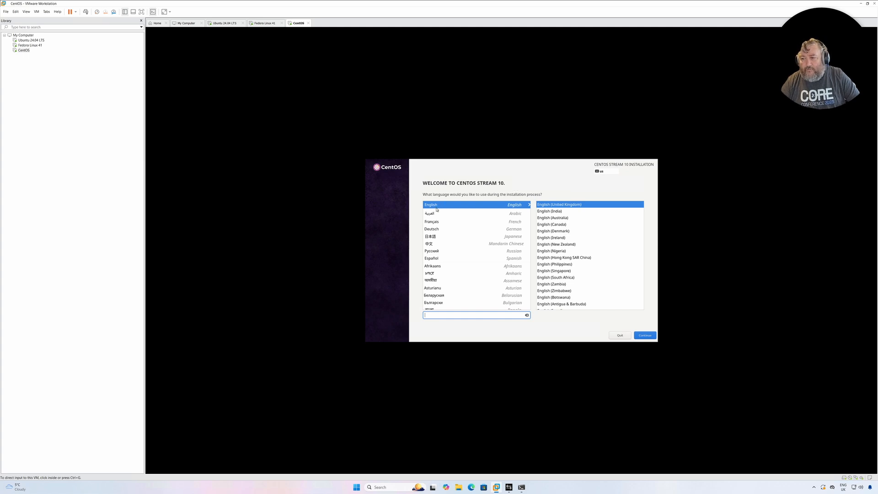
mouse_move(441, 208)
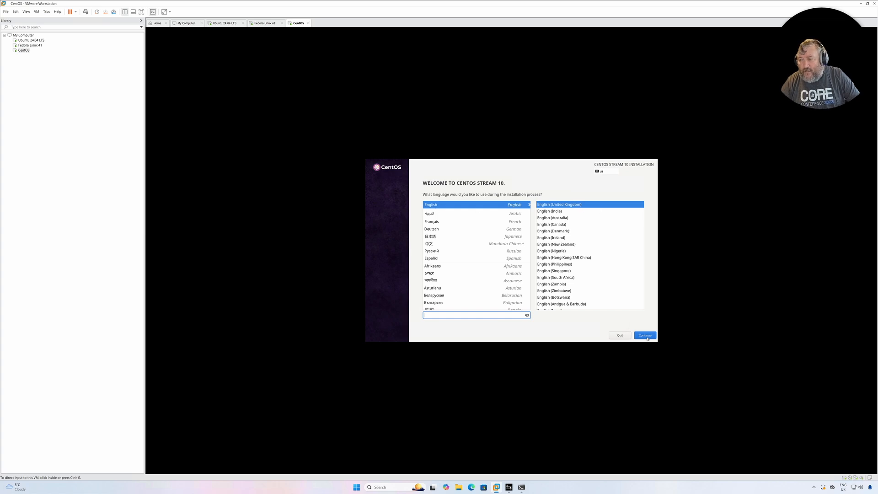
- Continue with English (United Kingdom) as the installation language
left_click(644, 335)
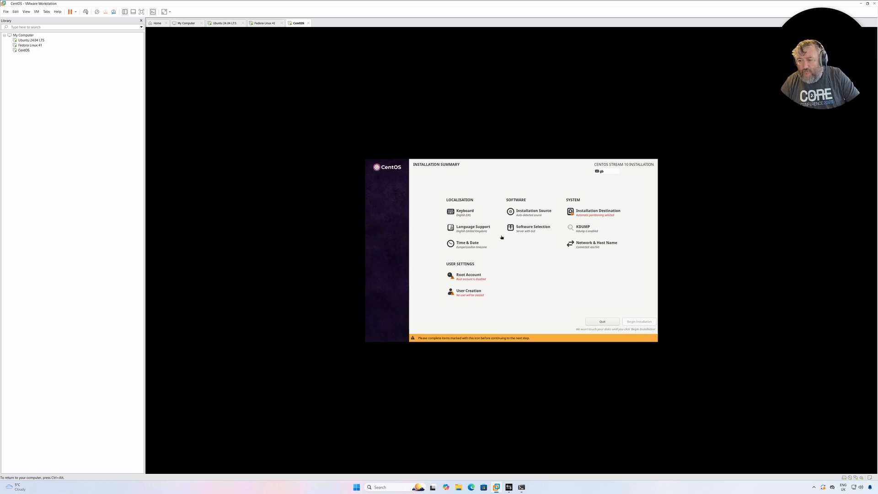
mouse_move(531, 215)
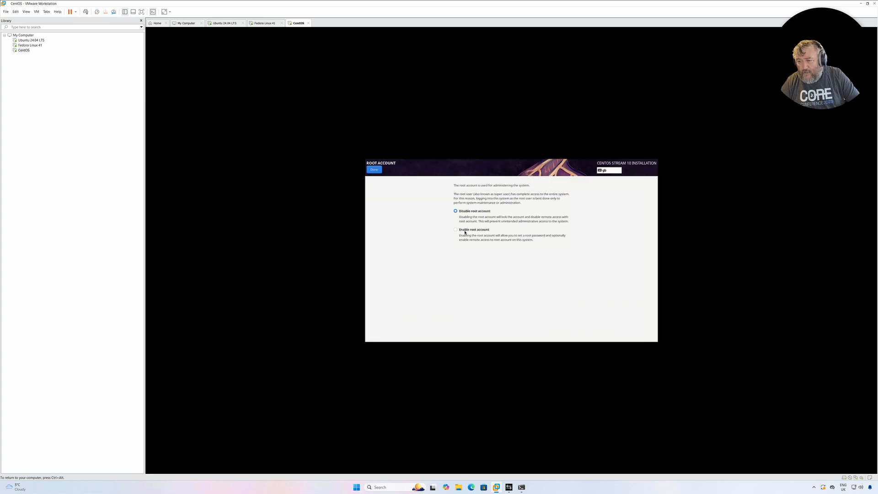
- Enable the root account with a confirmed password and go back to the summary
left_click(455, 229)
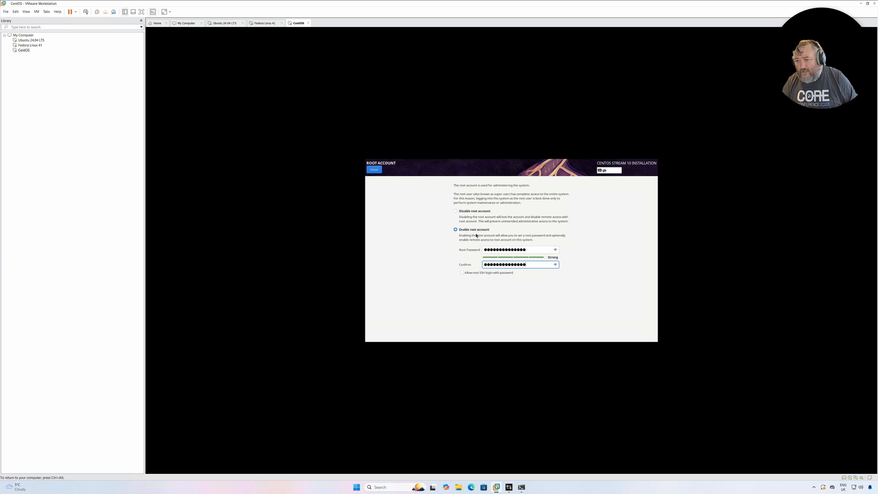
left_click(374, 170)
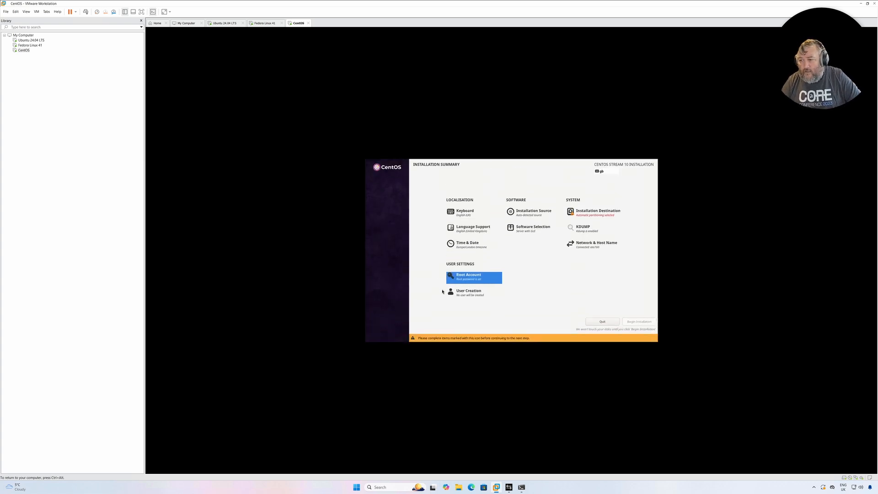
- Create an administrator user account with name and confirmed strong password
left_click(468, 292)
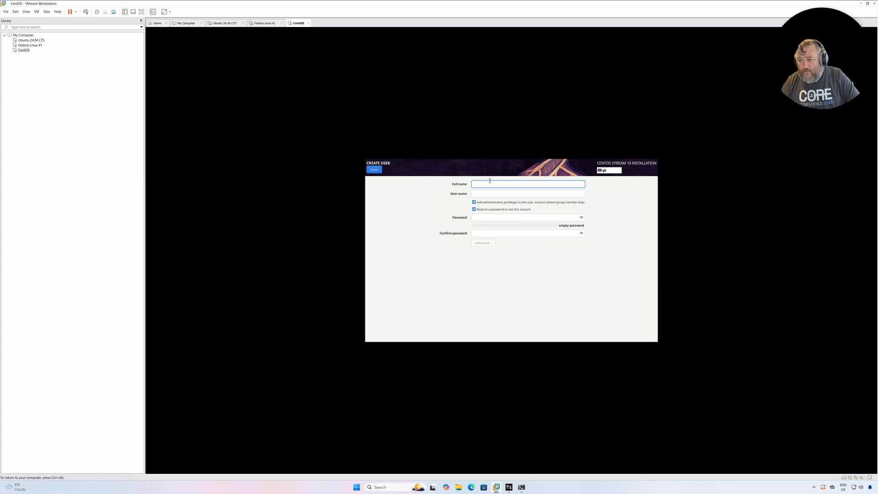
type("adaph")
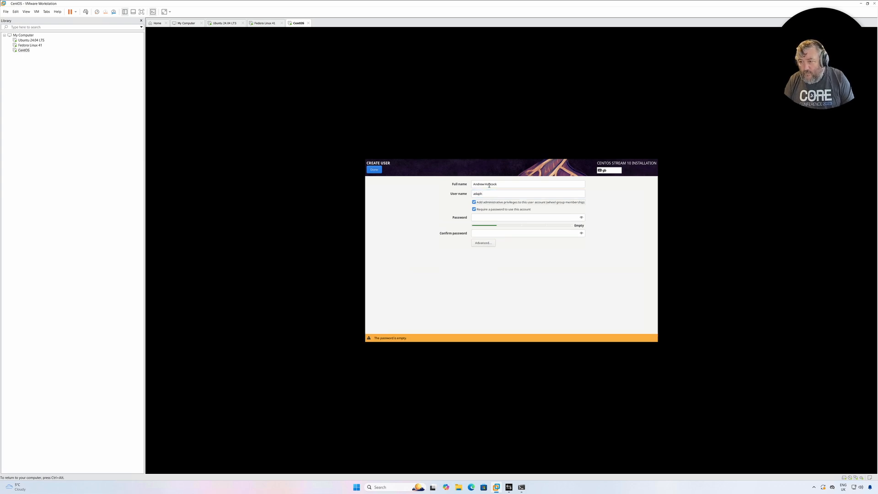
left_click(526, 217)
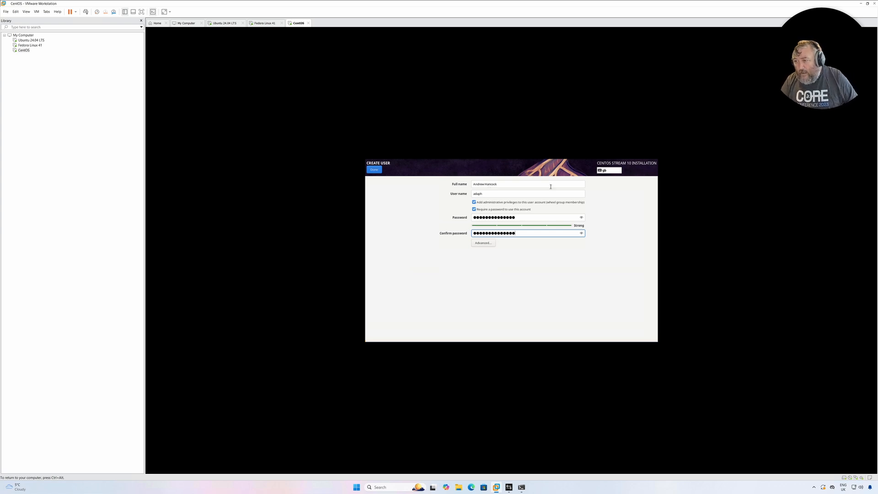
left_click(374, 170)
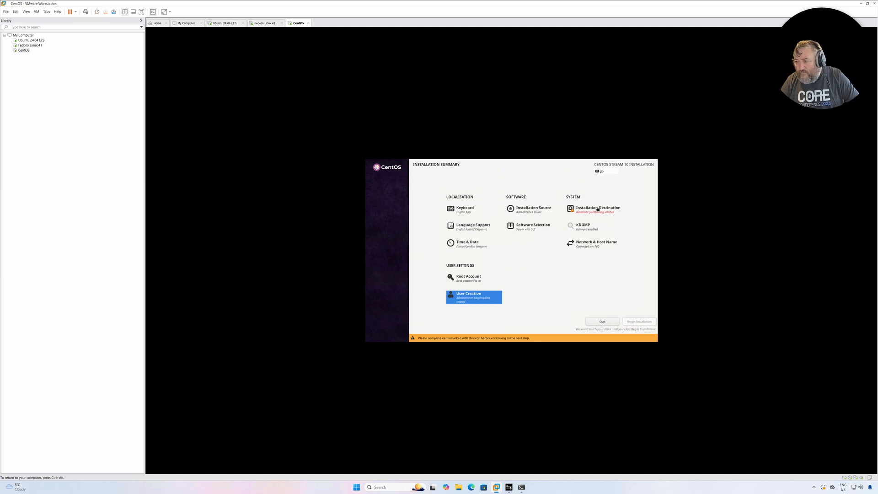
- Select the 20 GiB VMware Virtual NVMe disk as destination, keeping automatic partitioning
left_click(597, 209)
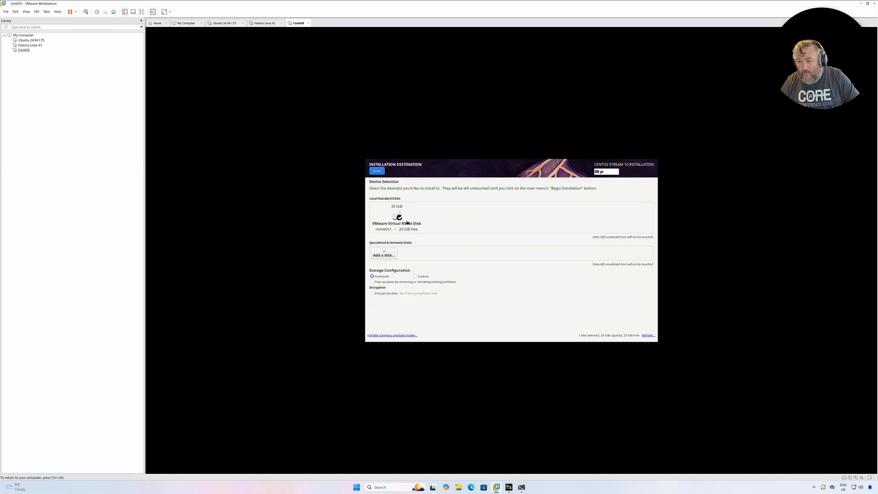
left_click(396, 217)
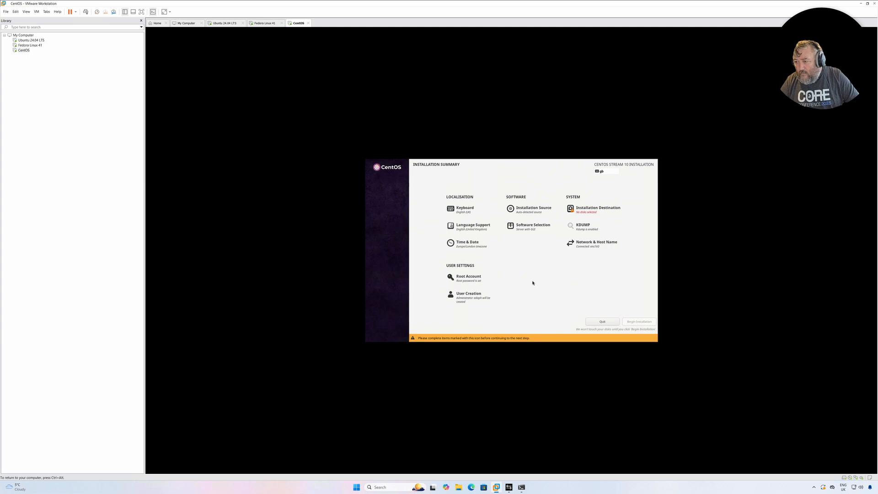
mouse_move(610, 214)
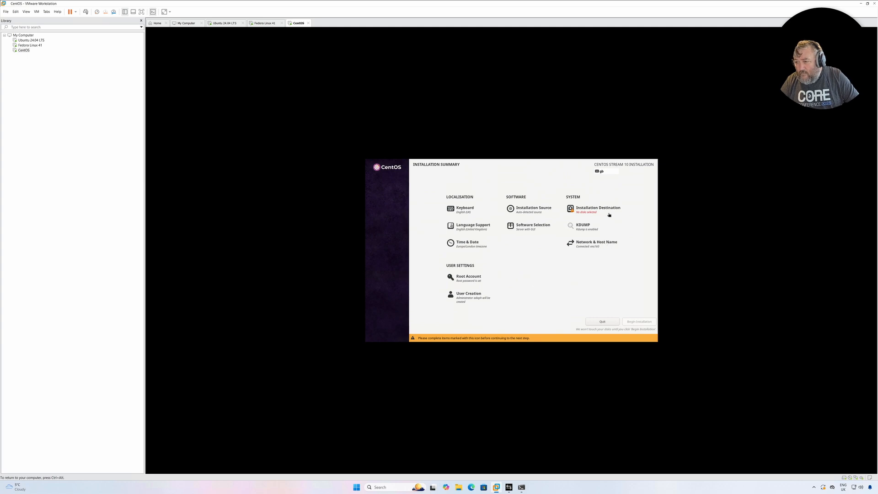
left_click(597, 209)
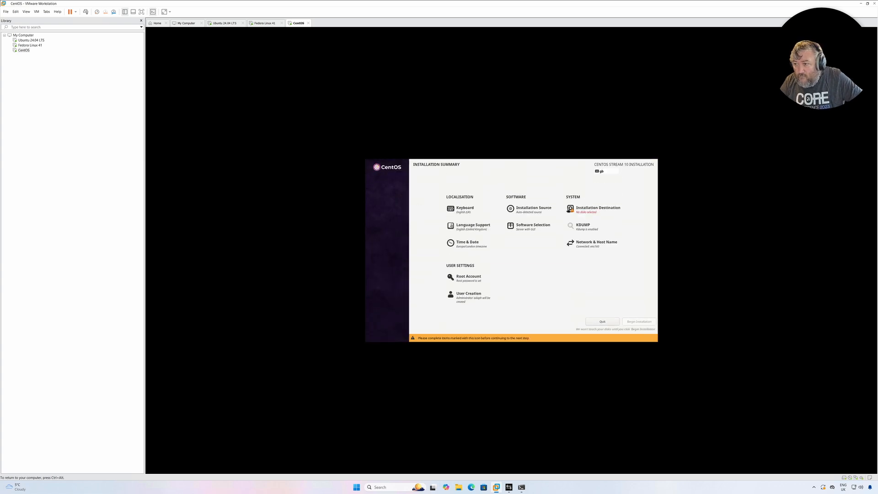
left_click(598, 210)
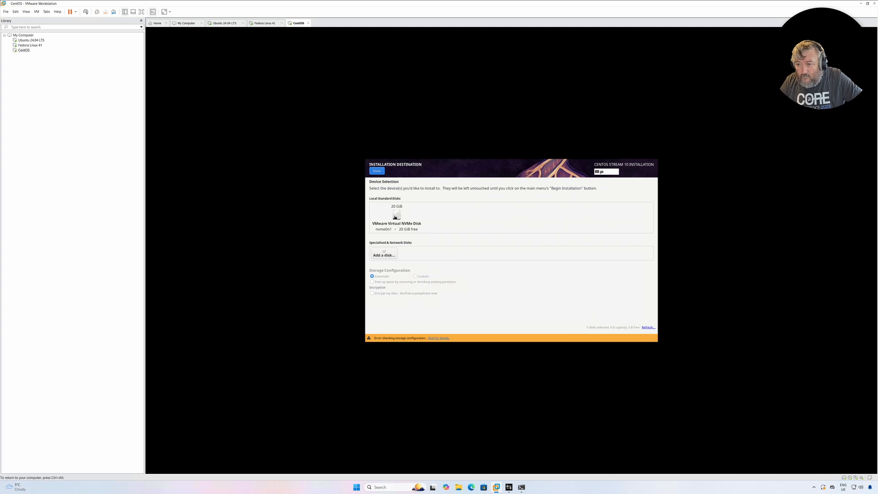
left_click(396, 217)
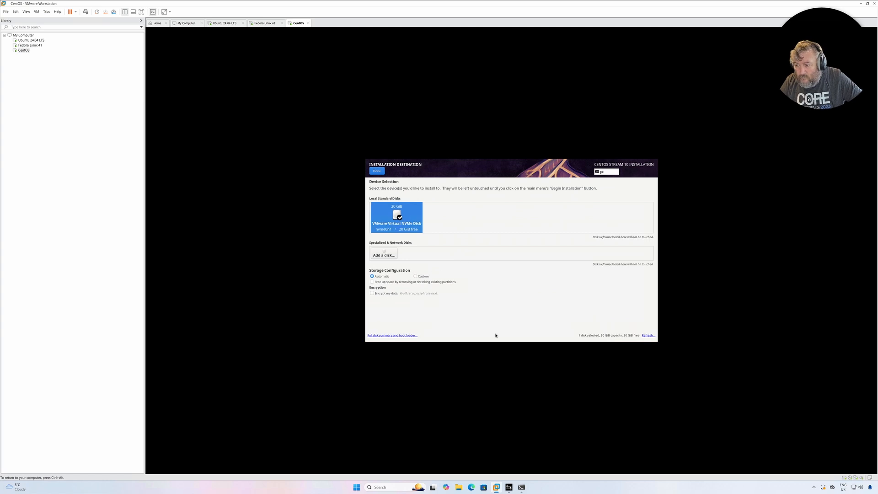
mouse_move(384, 286)
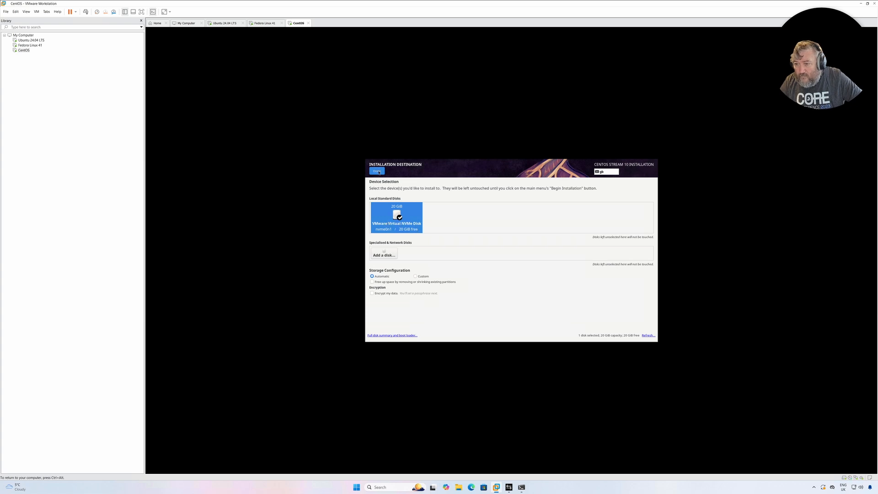
left_click(377, 172)
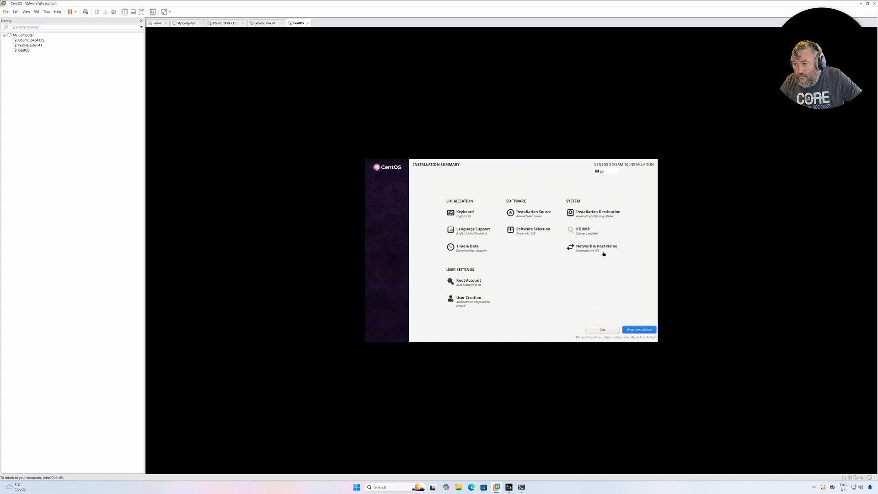
left_click(639, 329)
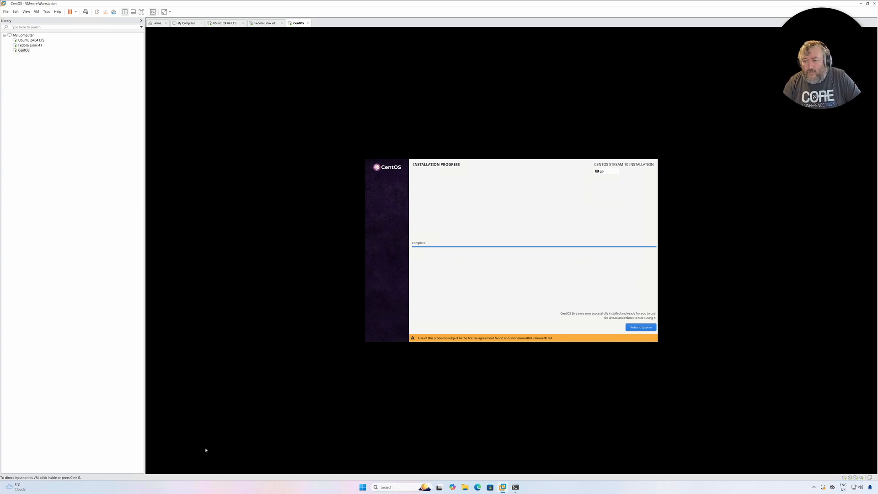
mouse_move(527, 293)
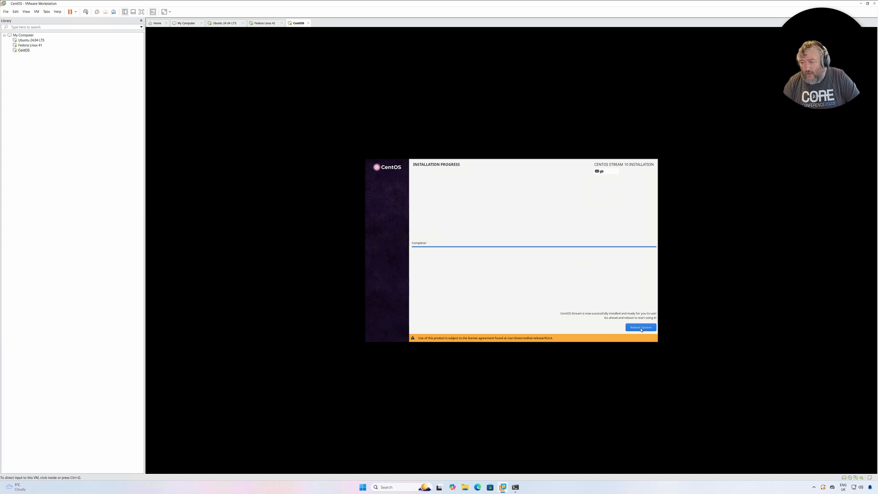
- Reboot the system after installation completes
left_click(640, 327)
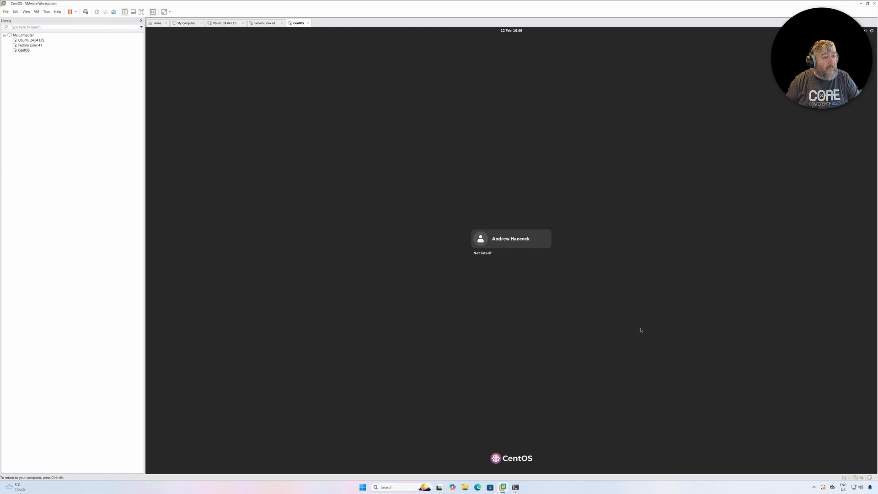
- Select the created user account on the GNOME login screen
left_click(511, 237)
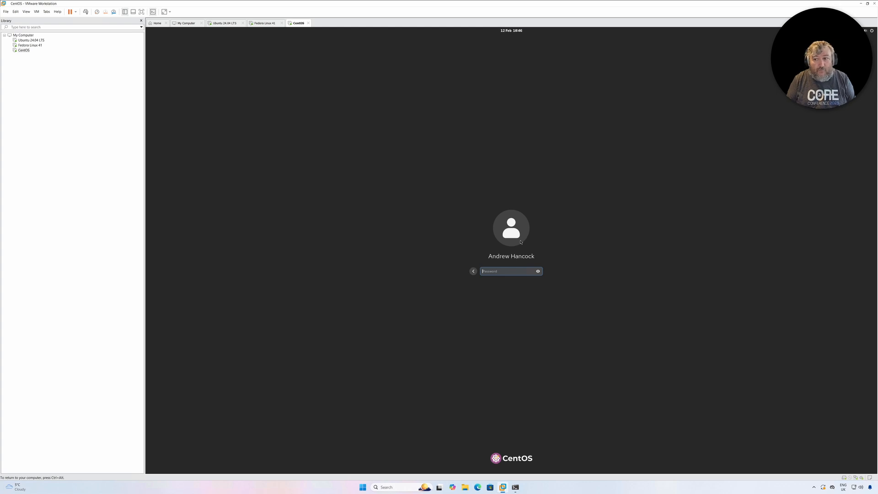
- Enter the account password to log in to the GNOME desktop
type("•")
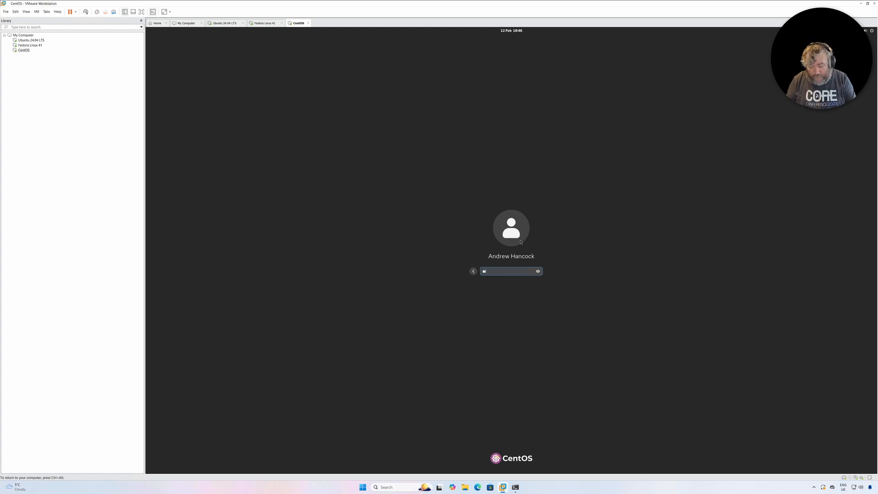
type("password")
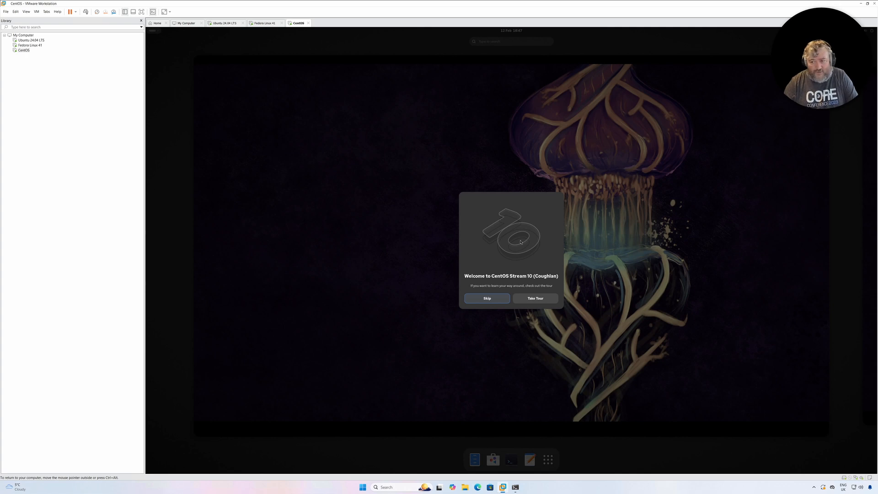
mouse_move(485, 315)
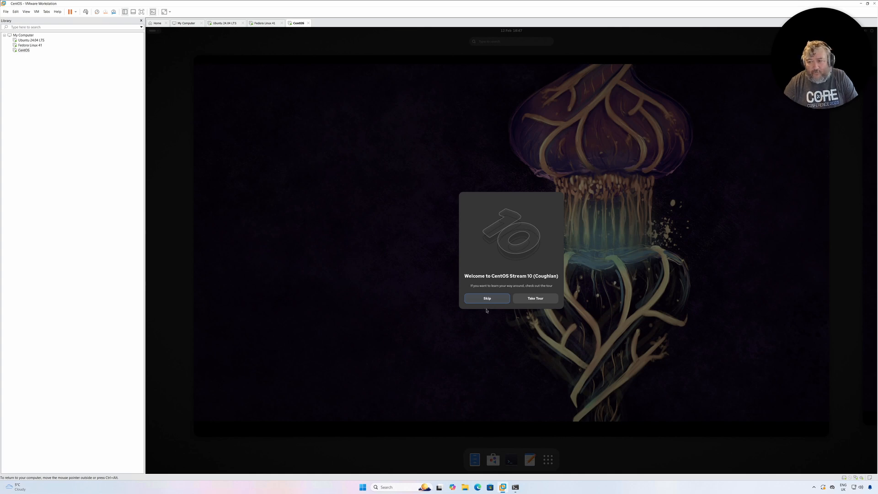
mouse_move(486, 312)
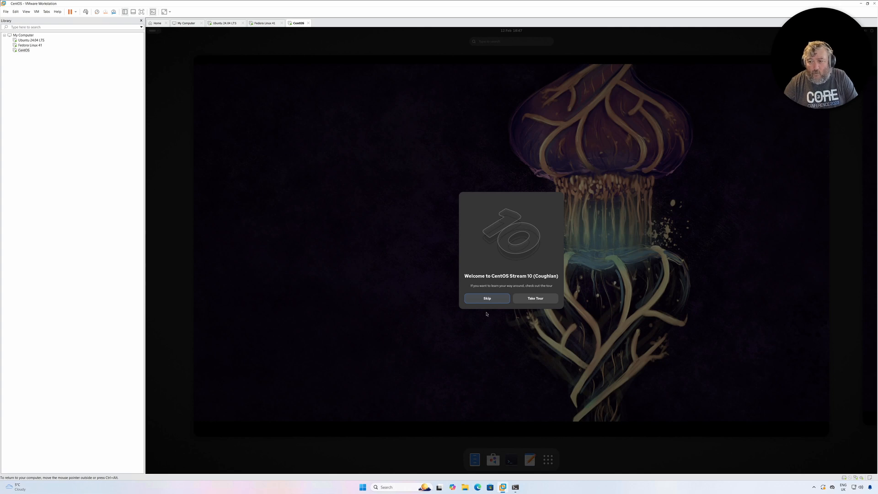
- Skip the Welcome to CentOS Stream 10 tour
left_click(486, 298)
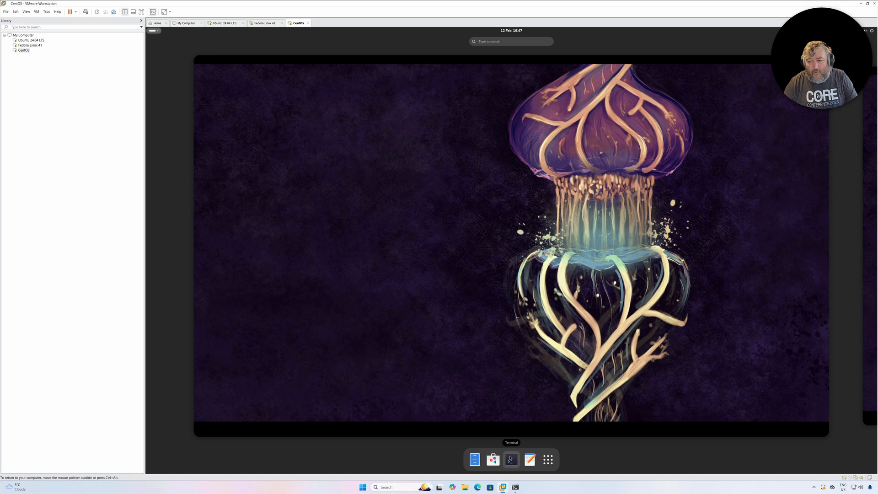
- Open a terminal, list the home folder with ls -a, and type 'sudo dnf update'
left_click(510, 459)
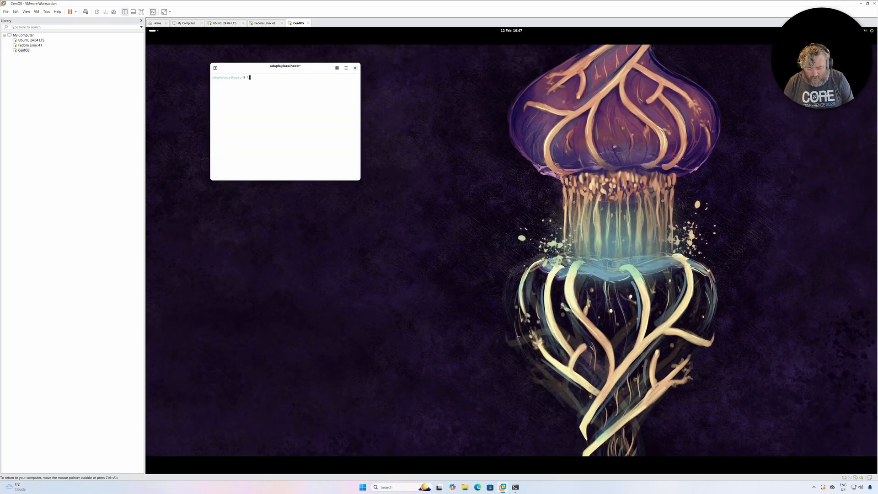
type("ls -al")
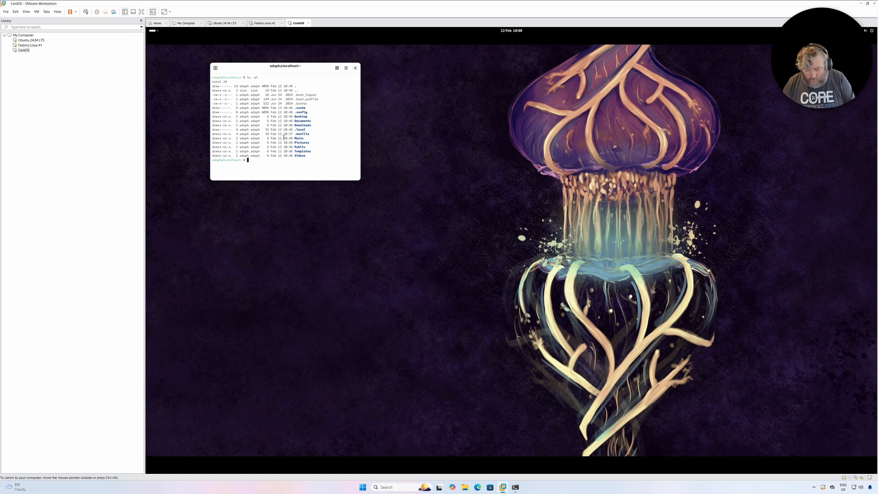
type("sudo")
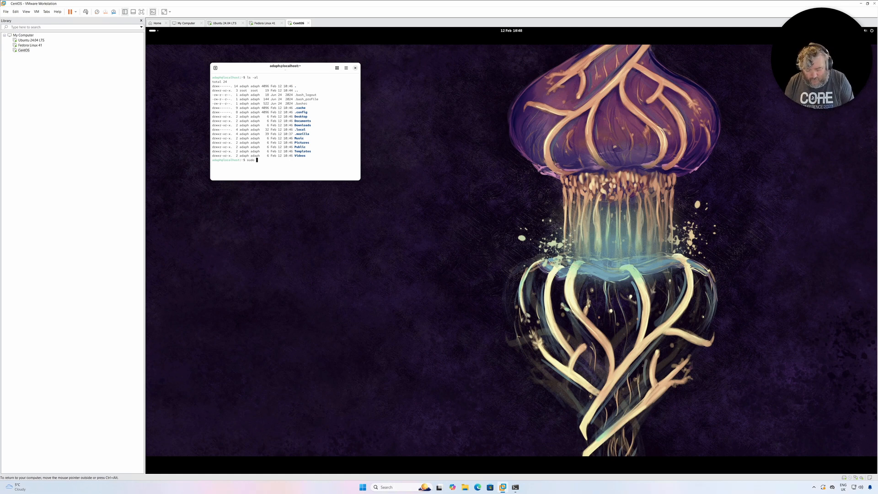
type("dnf update")
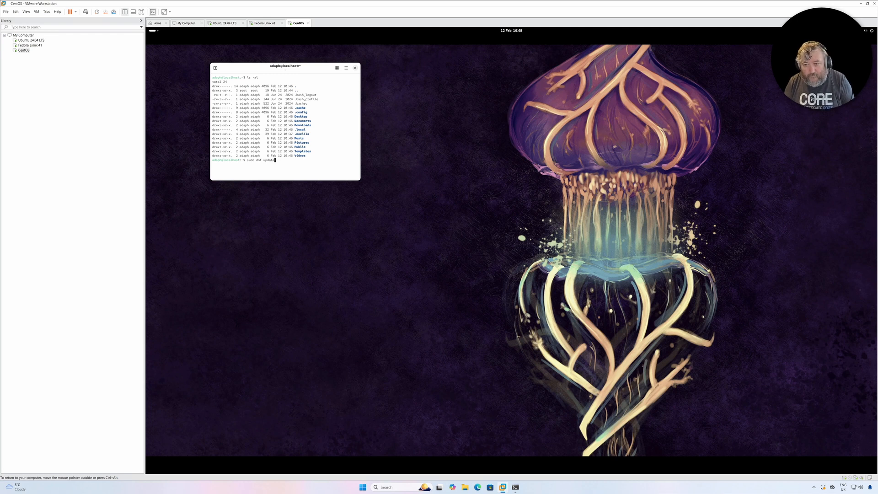